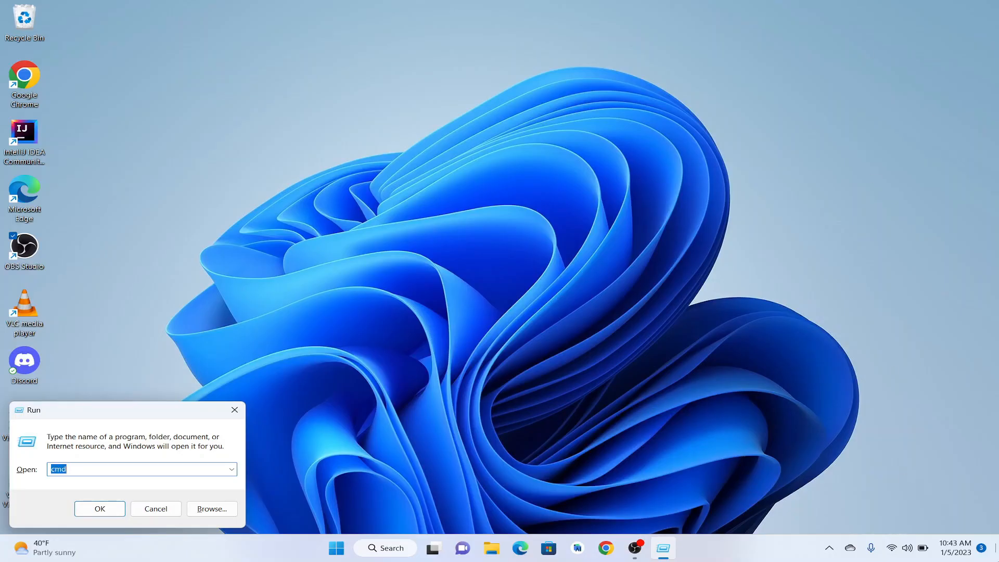
- Launch Command Prompt by running cmd from the Run dialog
click(336, 548)
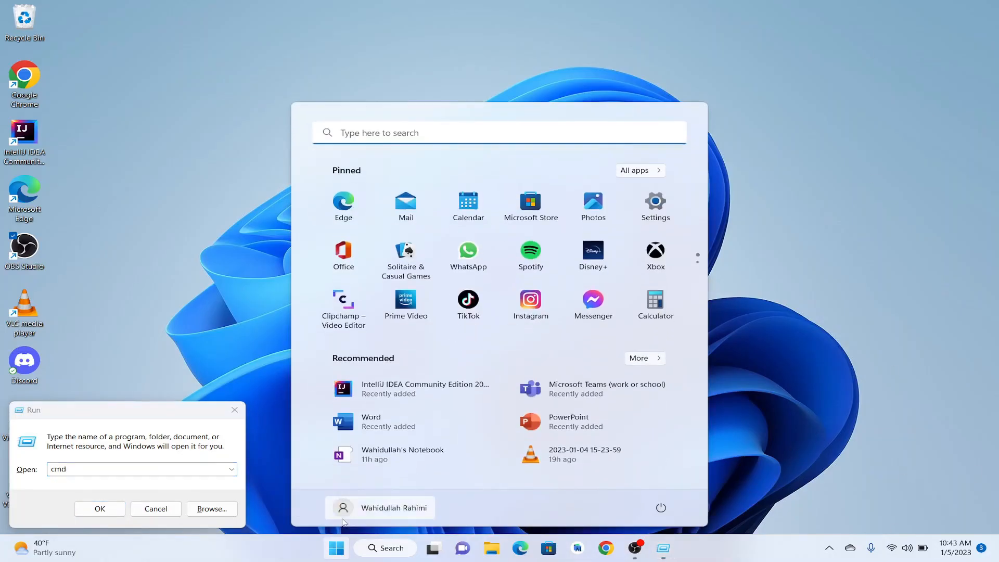
click(100, 509)
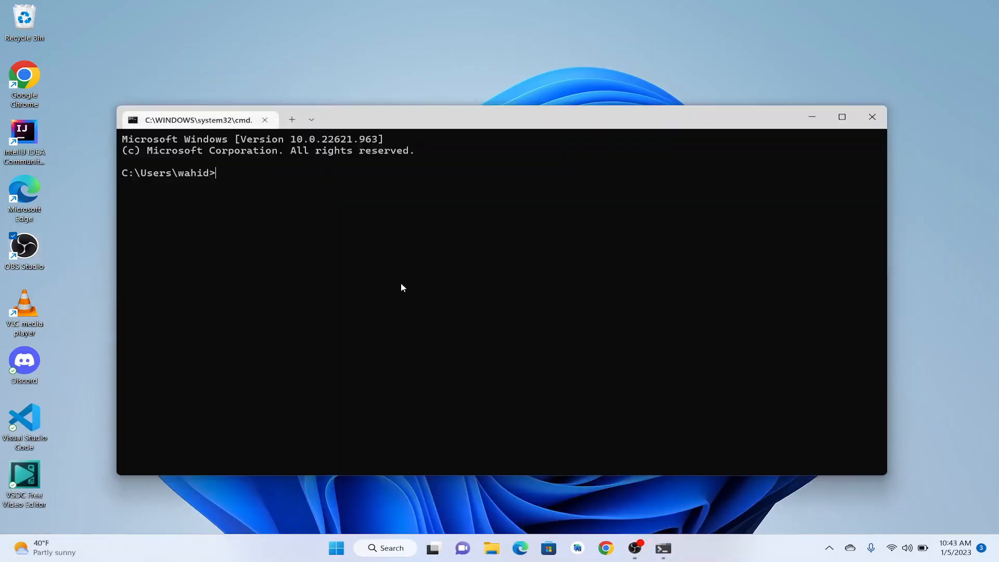
- Run git at the prompt to check whether Git is installed
text(git)
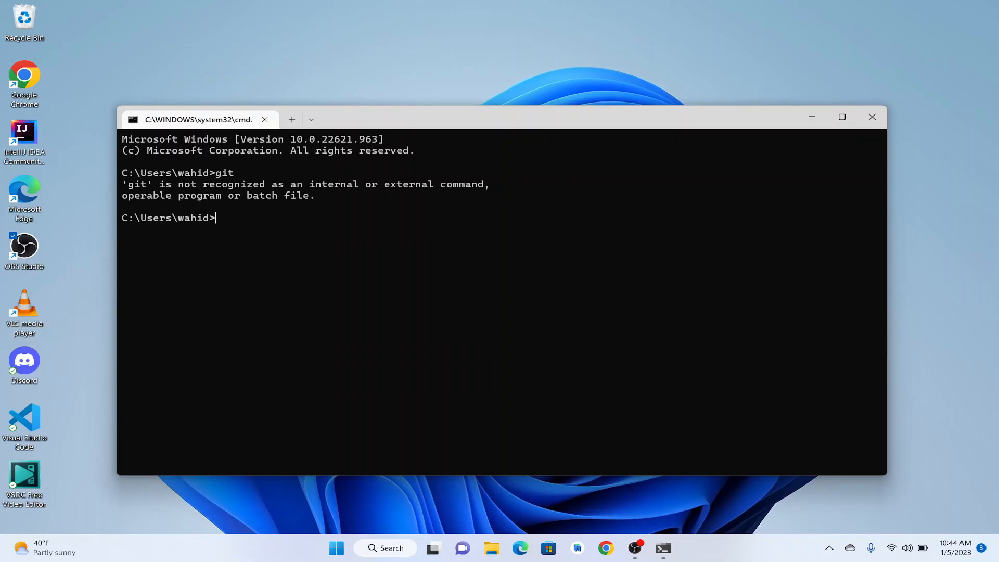
- Search Google for git in Chrome and land on the official git-scm.com site
click(605, 547)
text(gi)
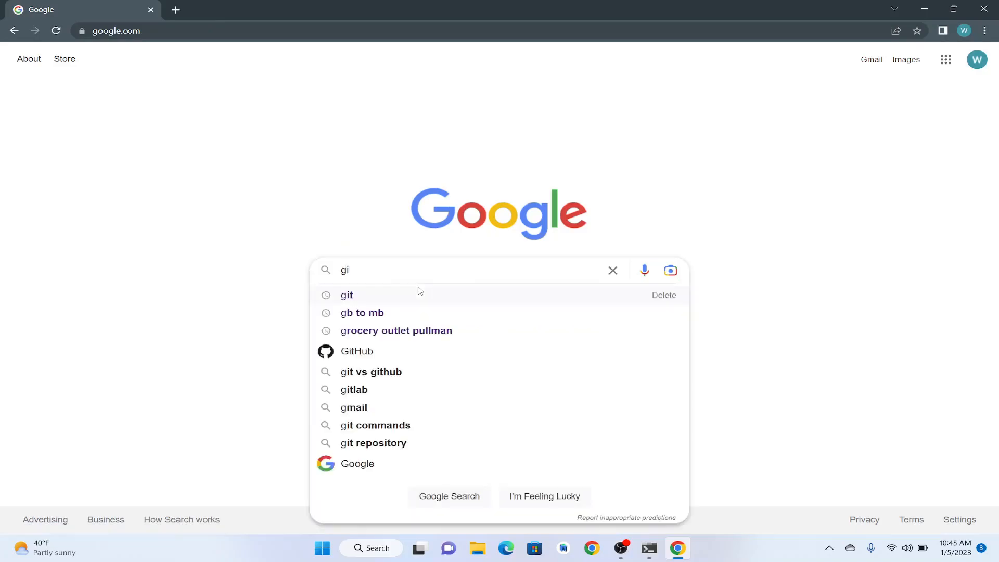
click(348, 294)
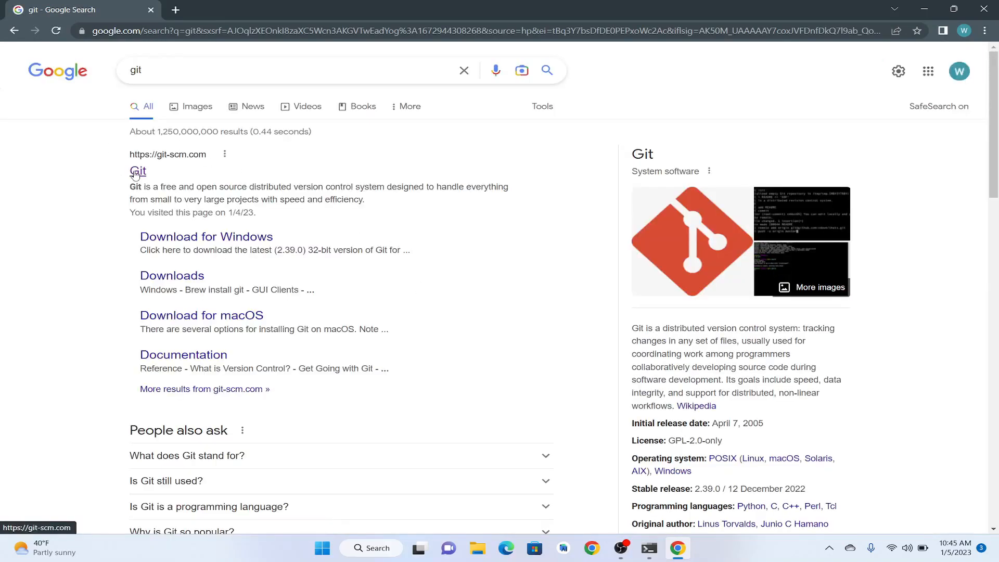
click(138, 171)
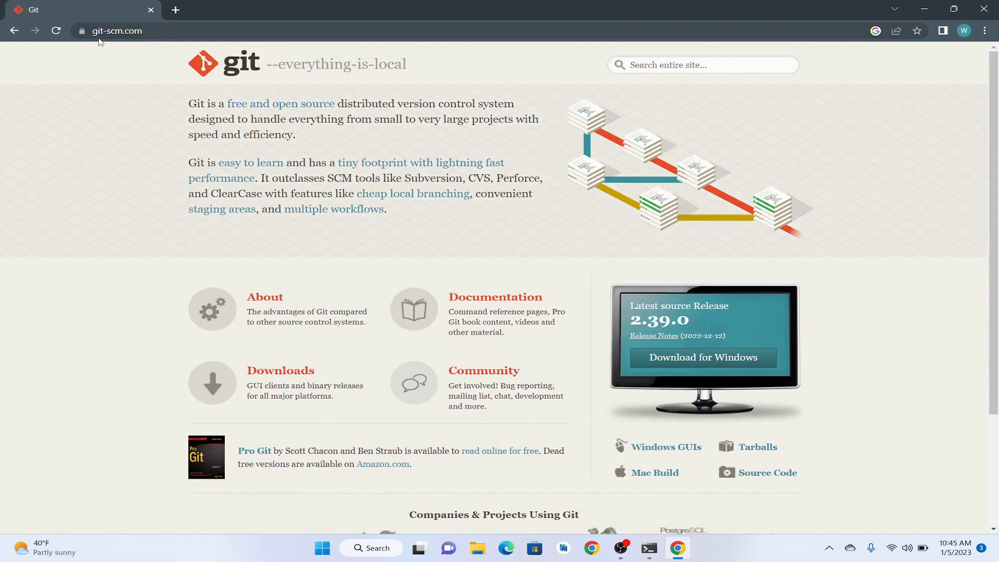
mouse_move(703, 356)
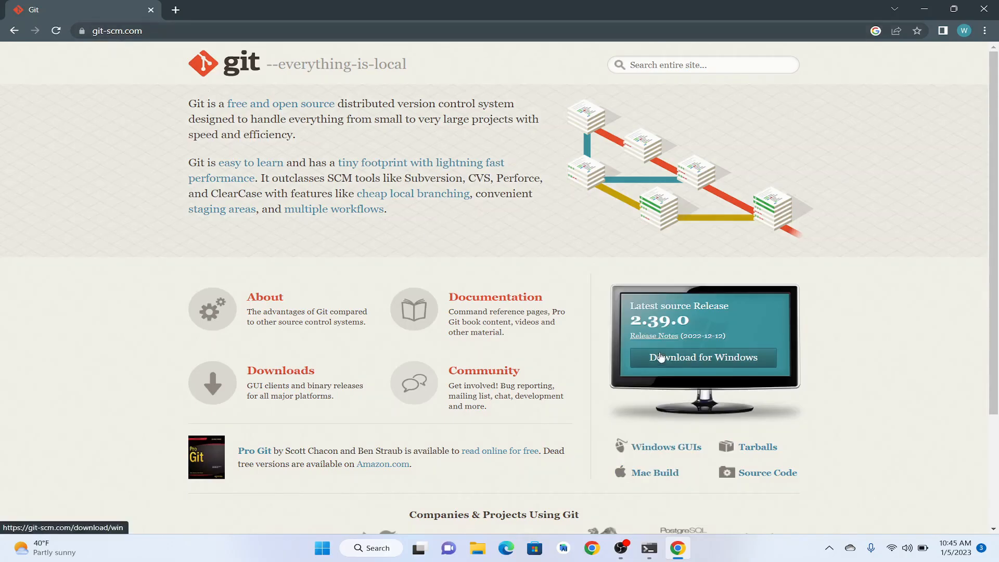
mouse_move(871, 330)
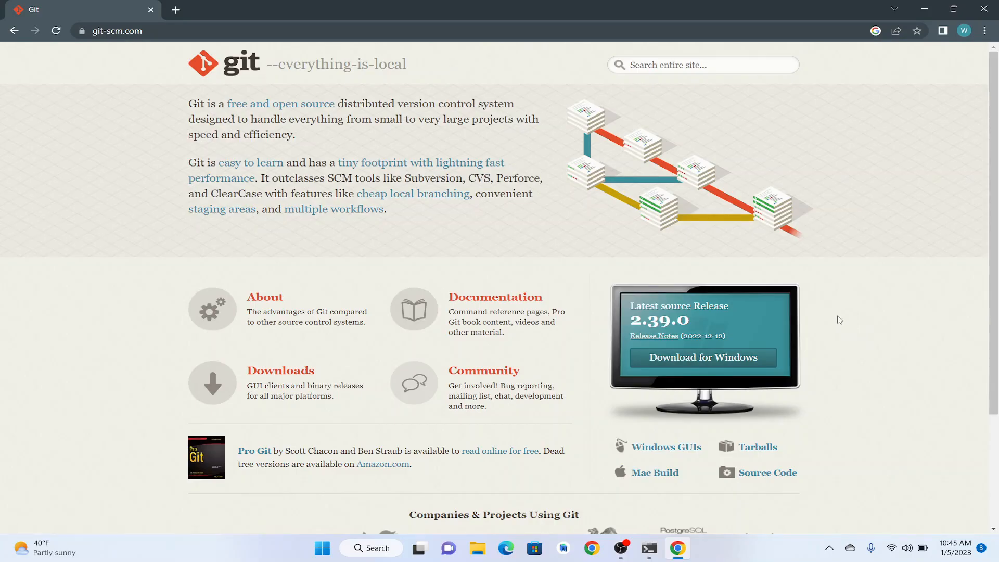
mouse_move(759, 347)
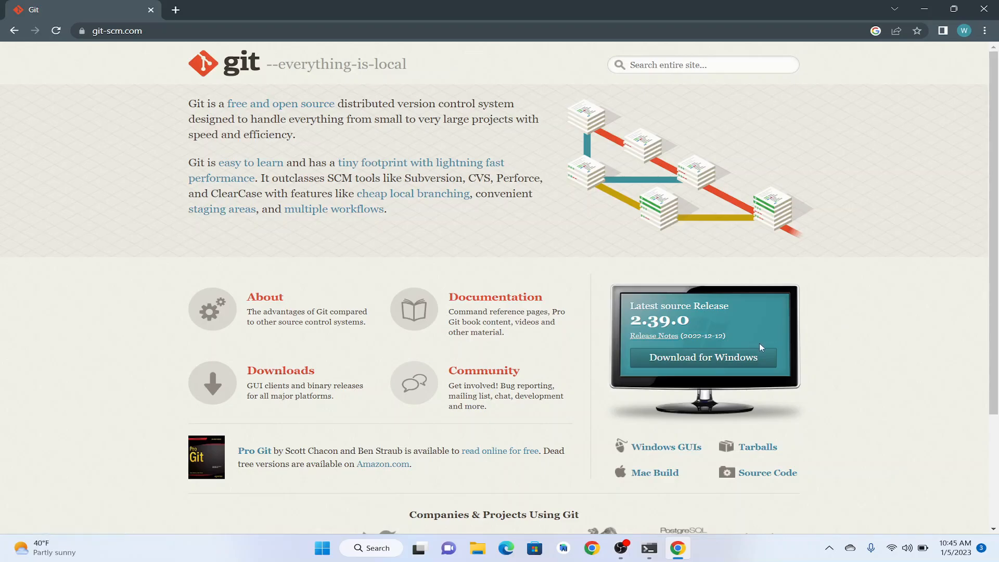
mouse_move(799, 303)
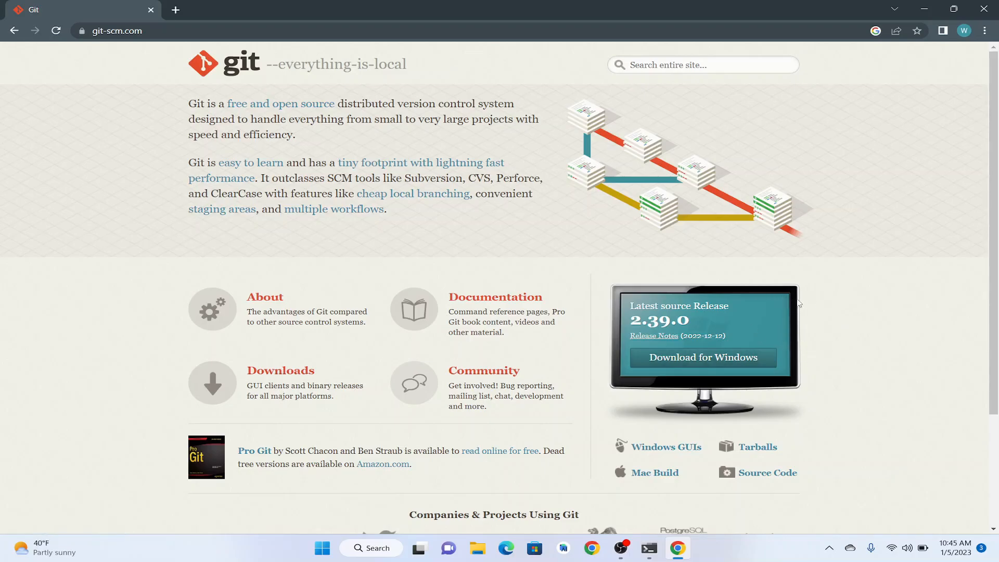
mouse_move(822, 327)
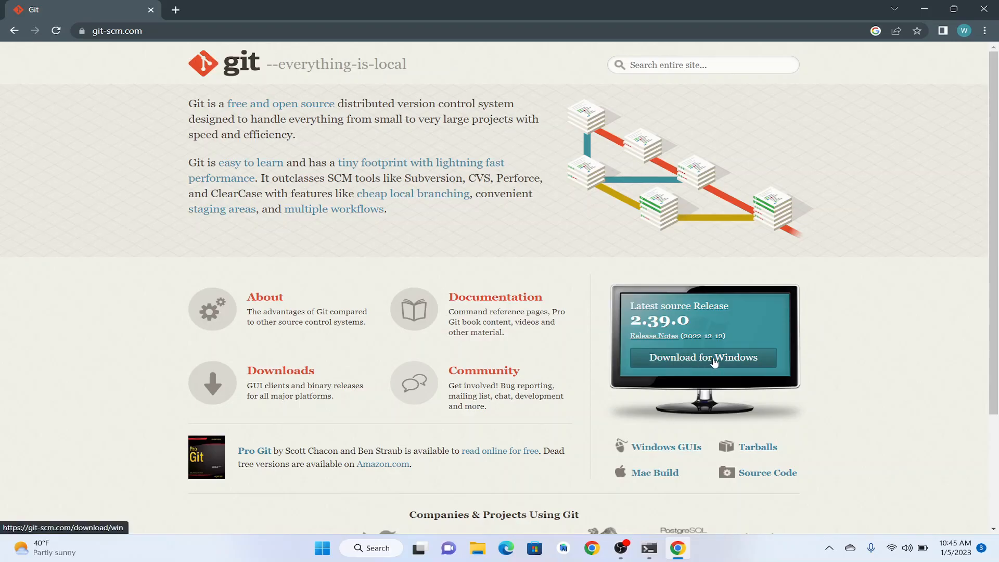
- Go to the Git for Windows download page listing the 2.39.0 installers
click(702, 357)
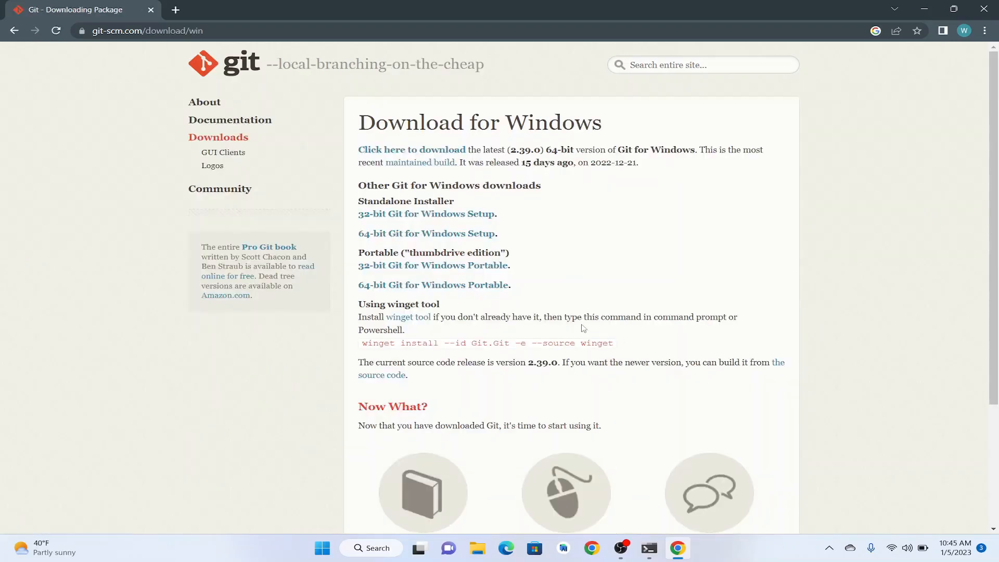
mouse_move(443, 286)
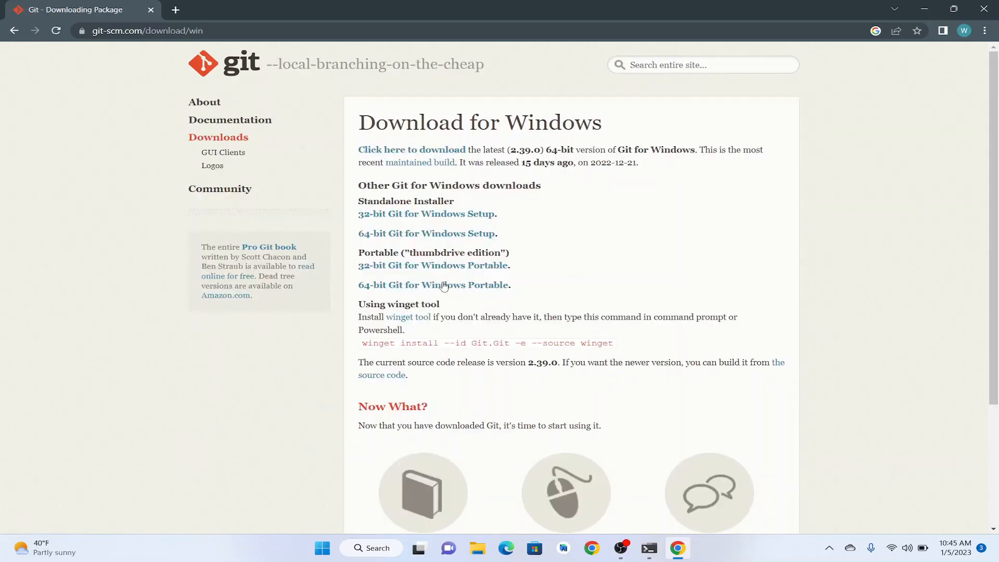
mouse_move(438, 274)
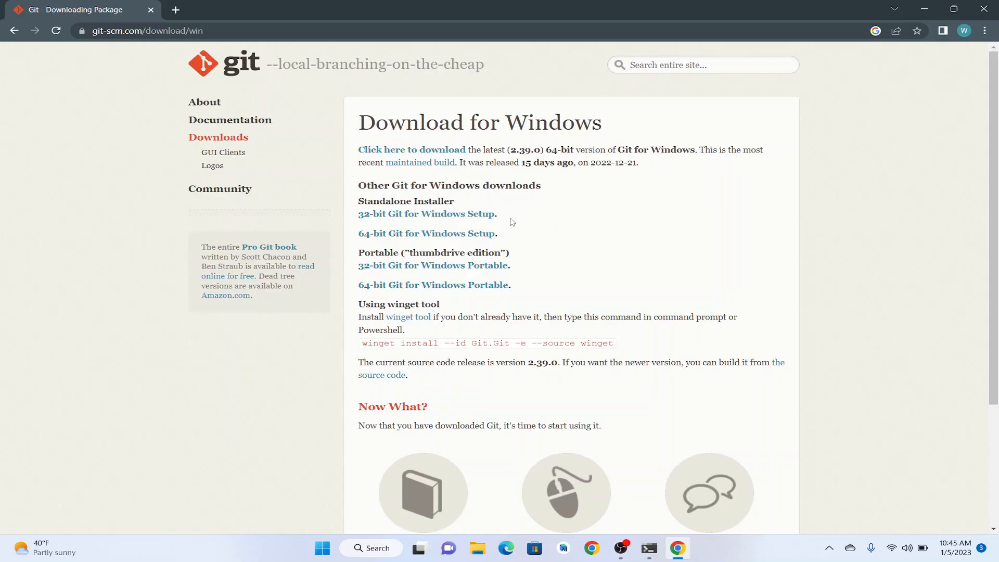
mouse_move(384, 240)
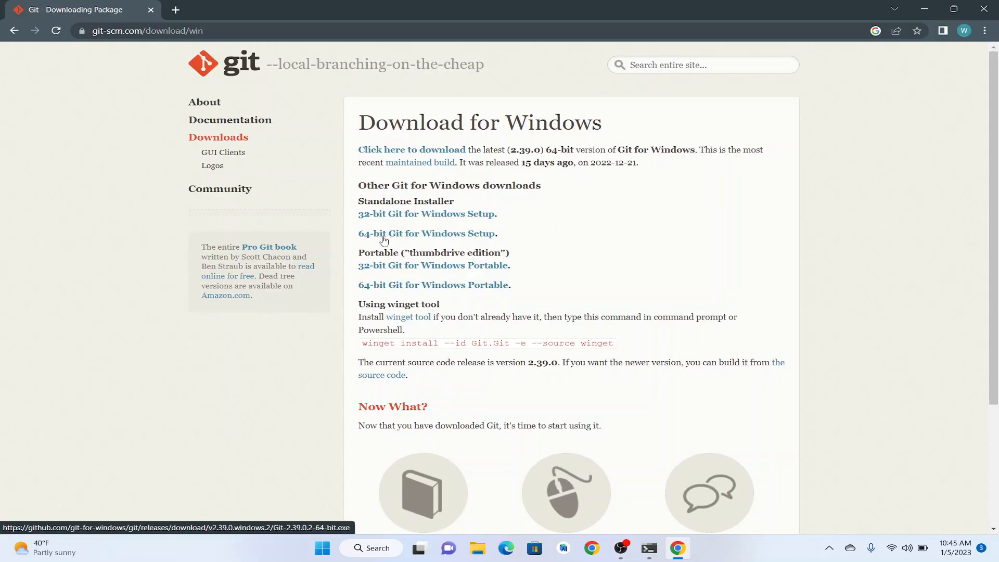
mouse_move(387, 238)
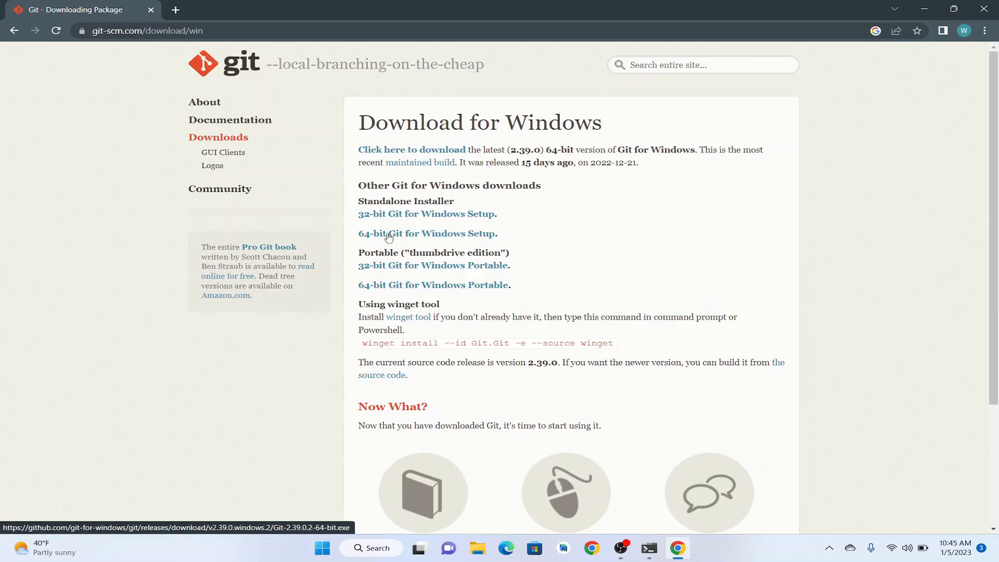
mouse_move(502, 241)
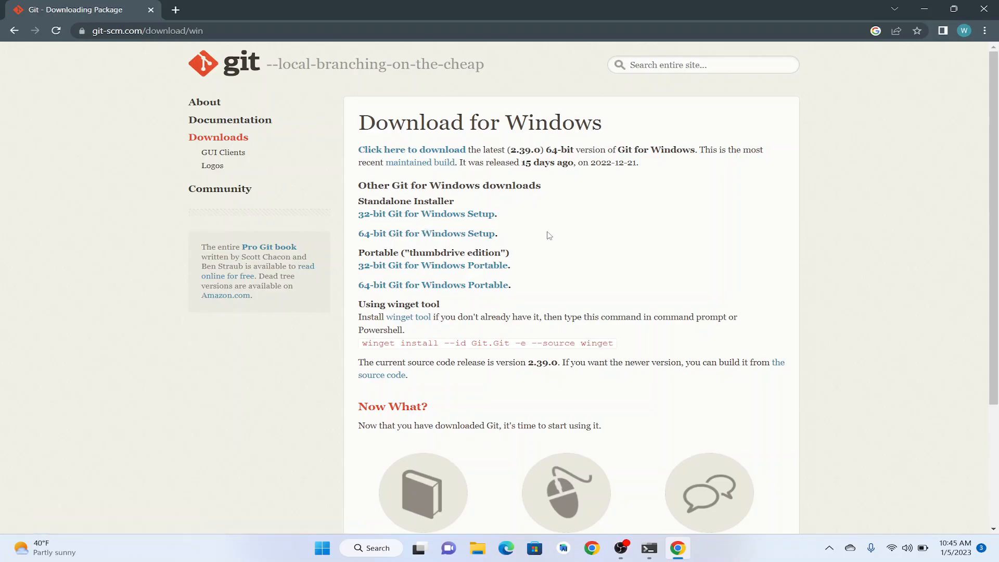
mouse_move(466, 240)
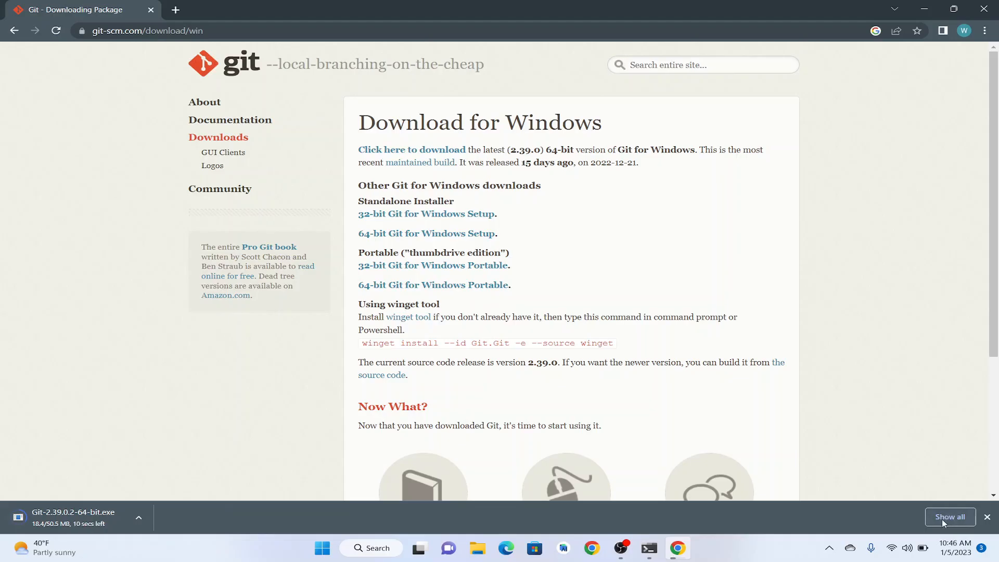
- Watch Git-2.39.0.2-64-bit.exe download progress on the chrome://downloads page
click(950, 517)
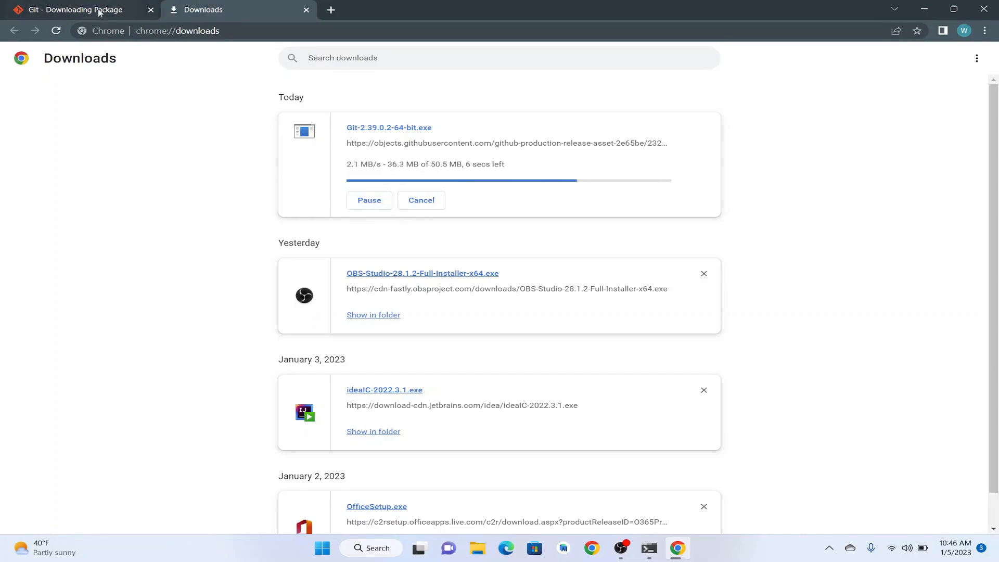
click(75, 10)
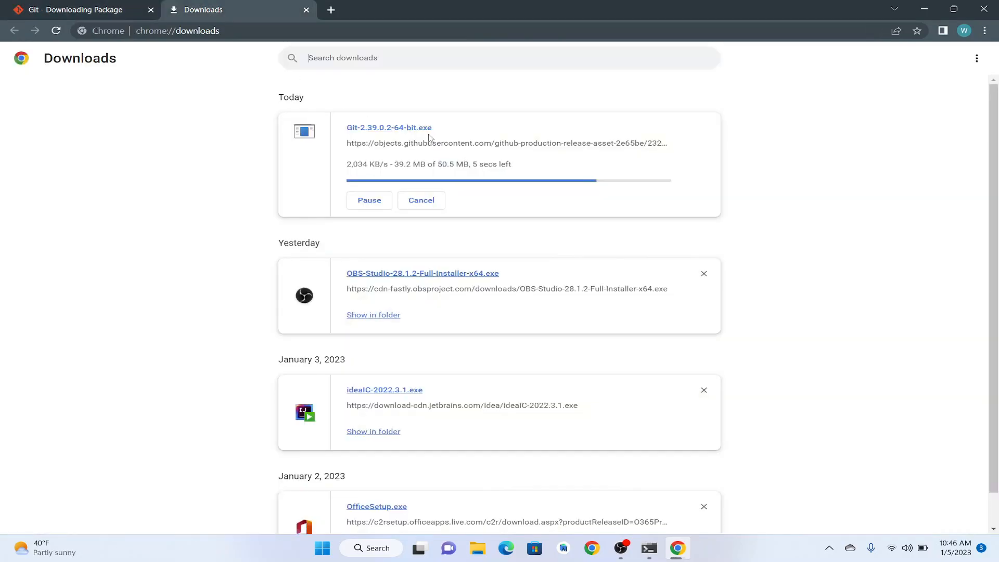
click(76, 9)
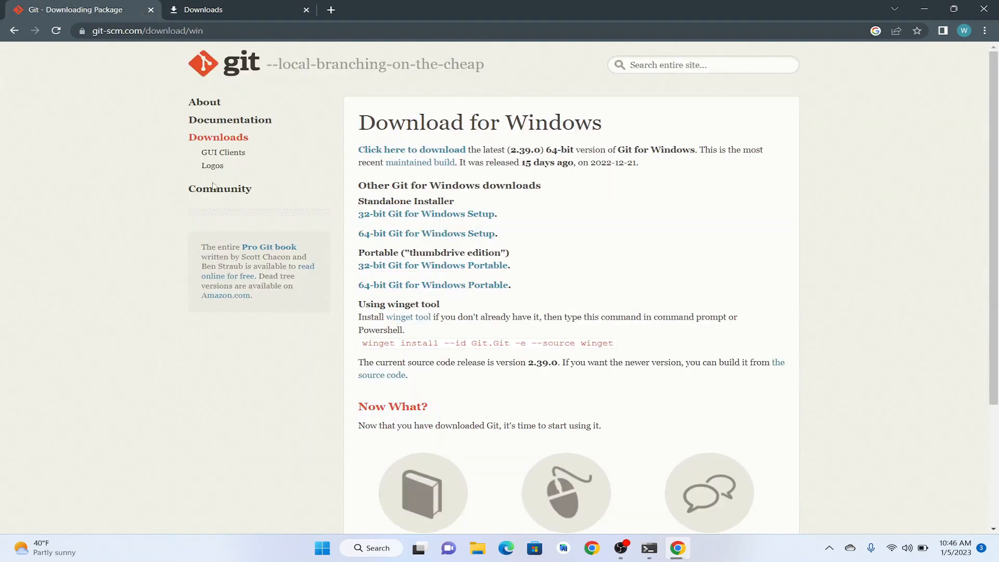
mouse_move(184, 183)
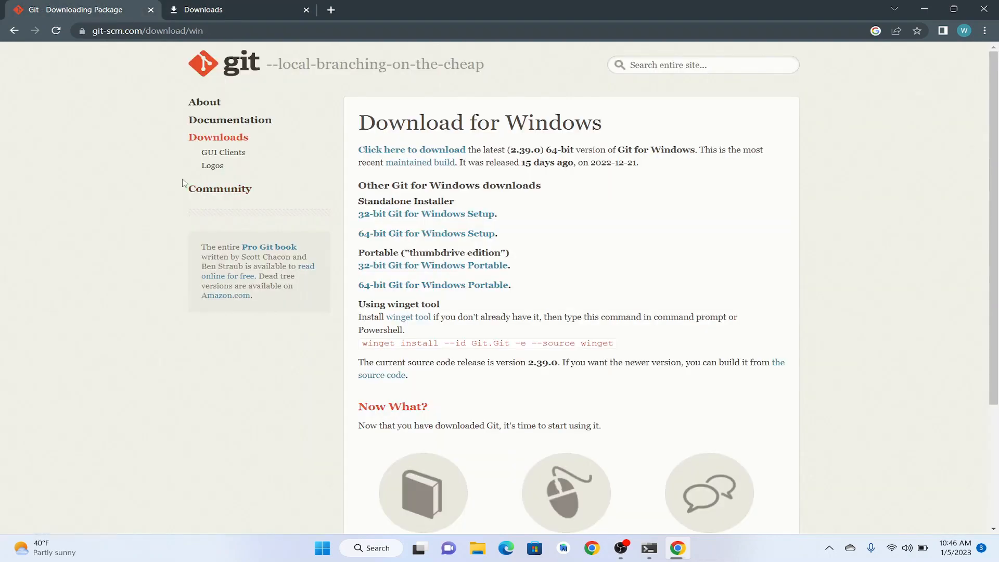
click(204, 10)
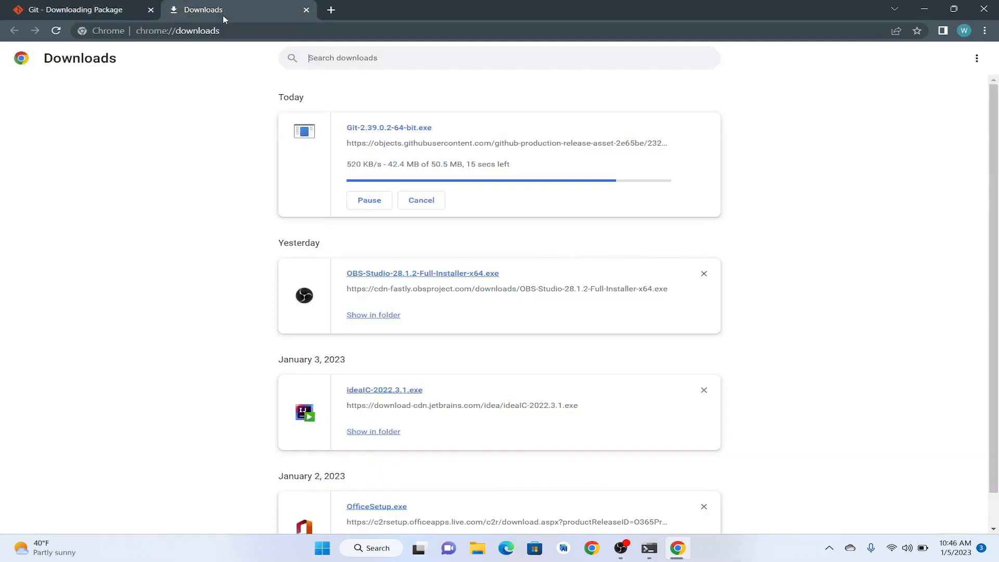
mouse_move(339, 117)
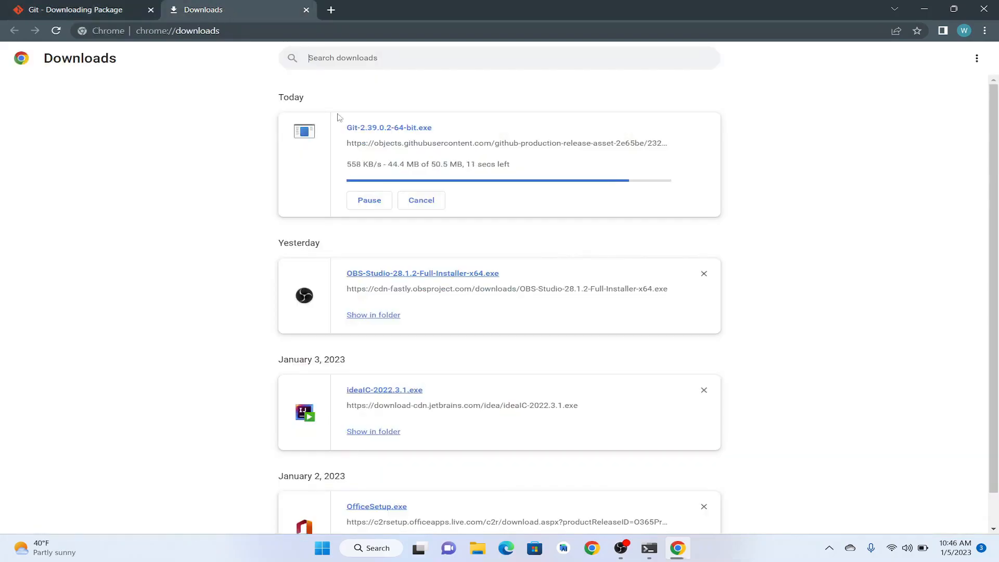
mouse_move(438, 172)
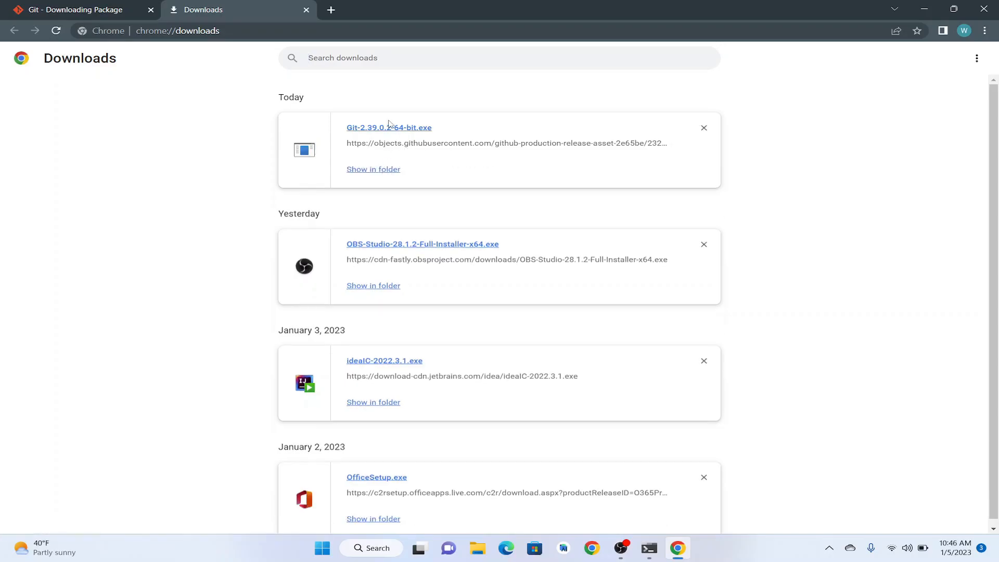
mouse_move(388, 127)
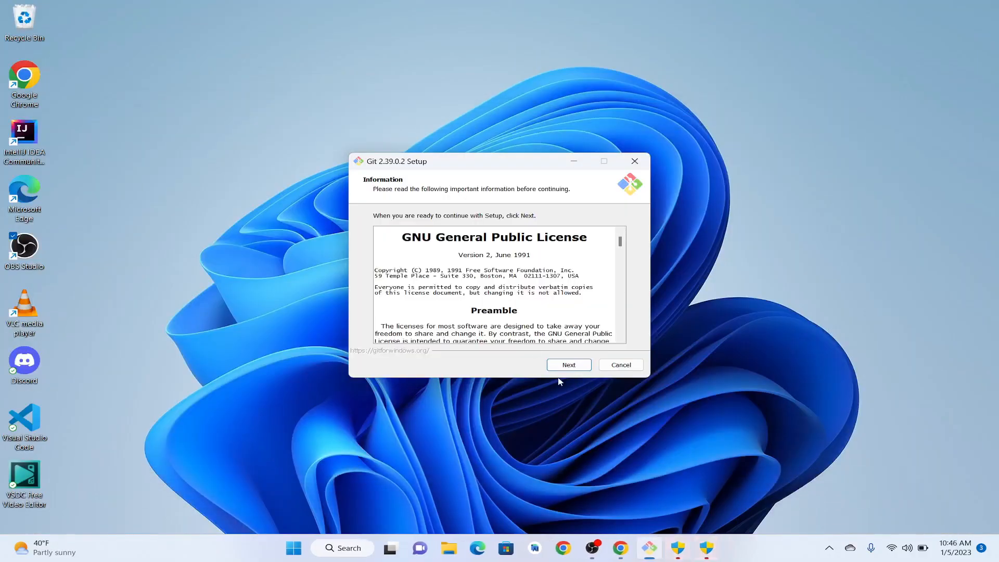
- Accept the licence, default install folder, default components and Git Start Menu folder
click(567, 364)
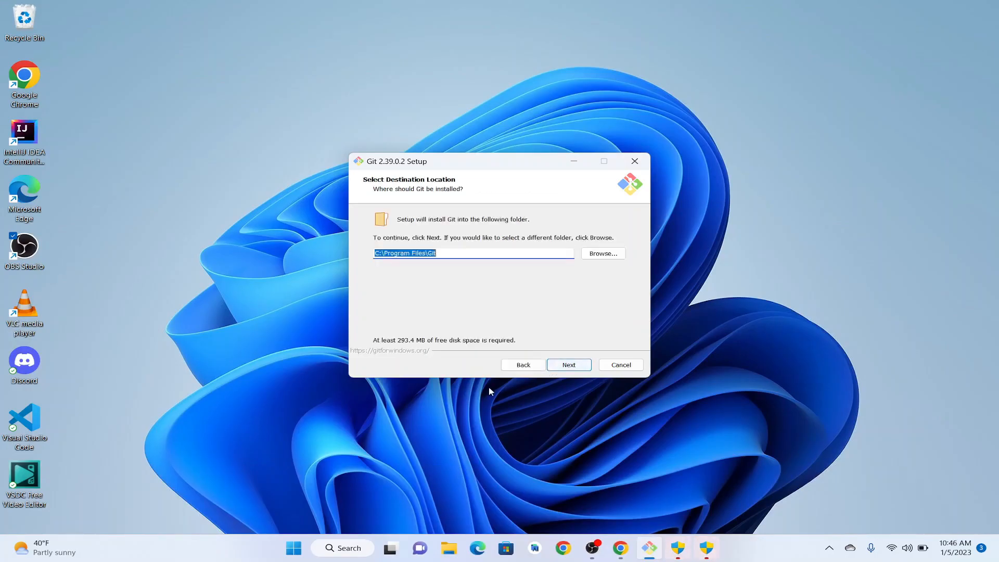
mouse_move(482, 282)
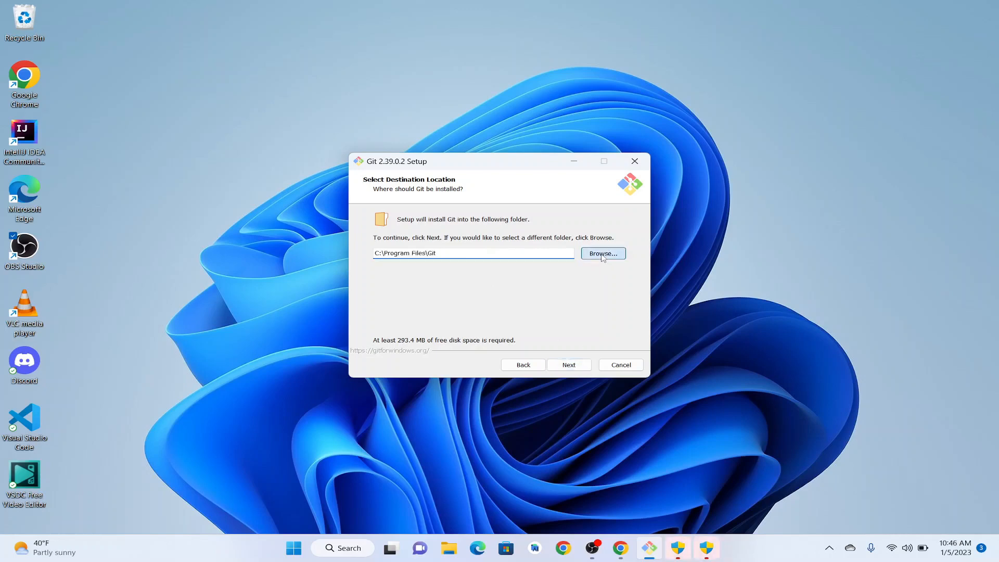
click(602, 253)
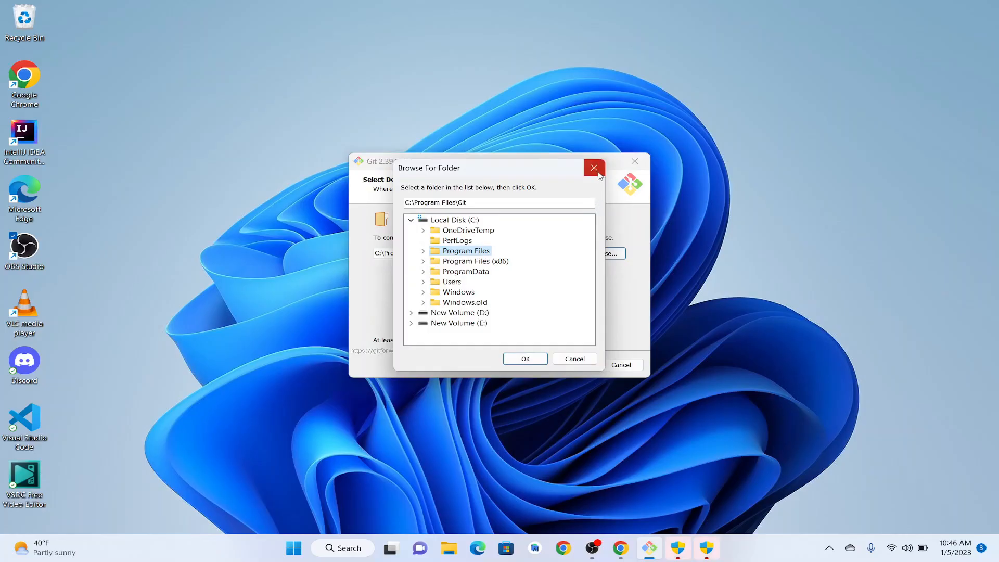
click(593, 167)
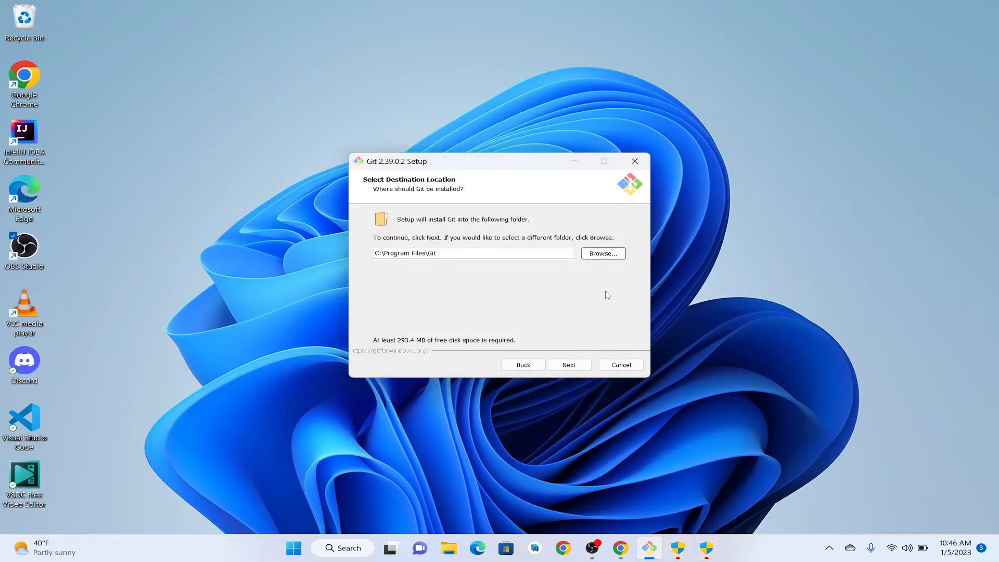
click(568, 364)
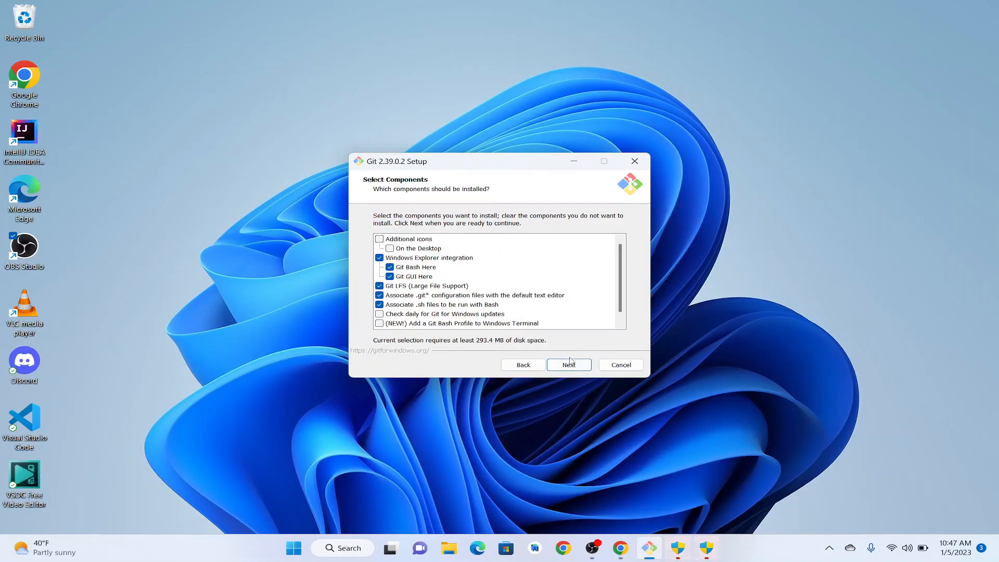
click(568, 364)
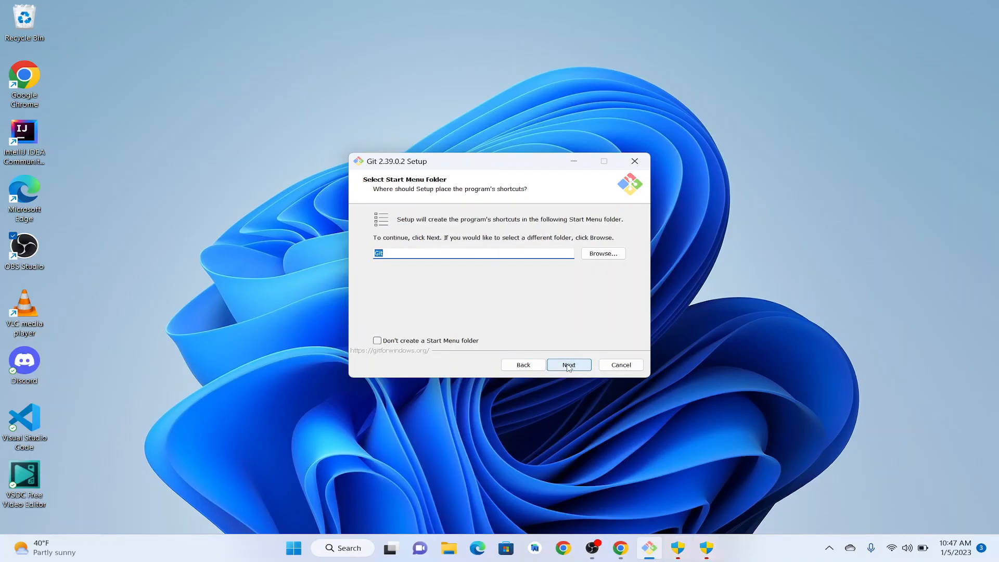
click(568, 364)
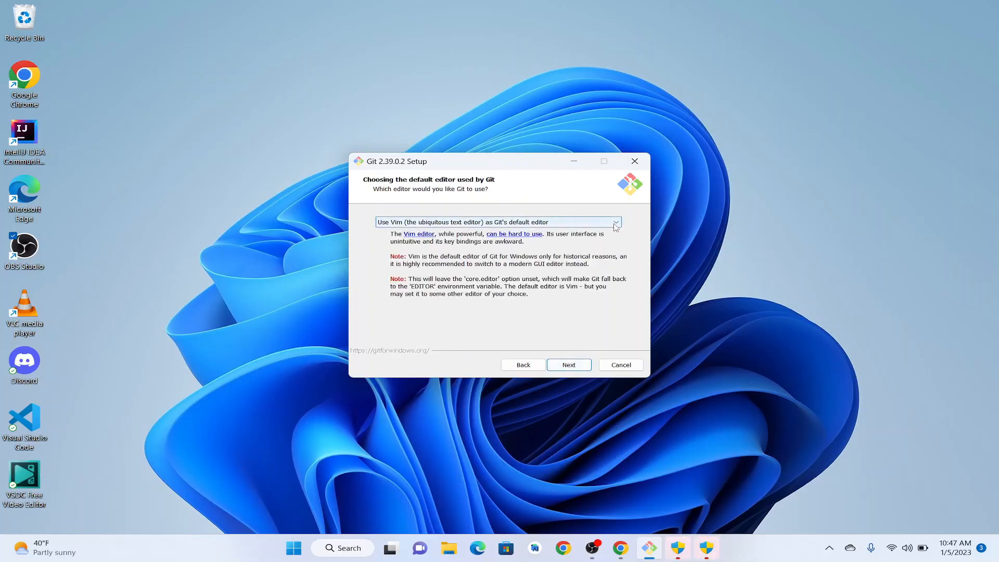
click(614, 222)
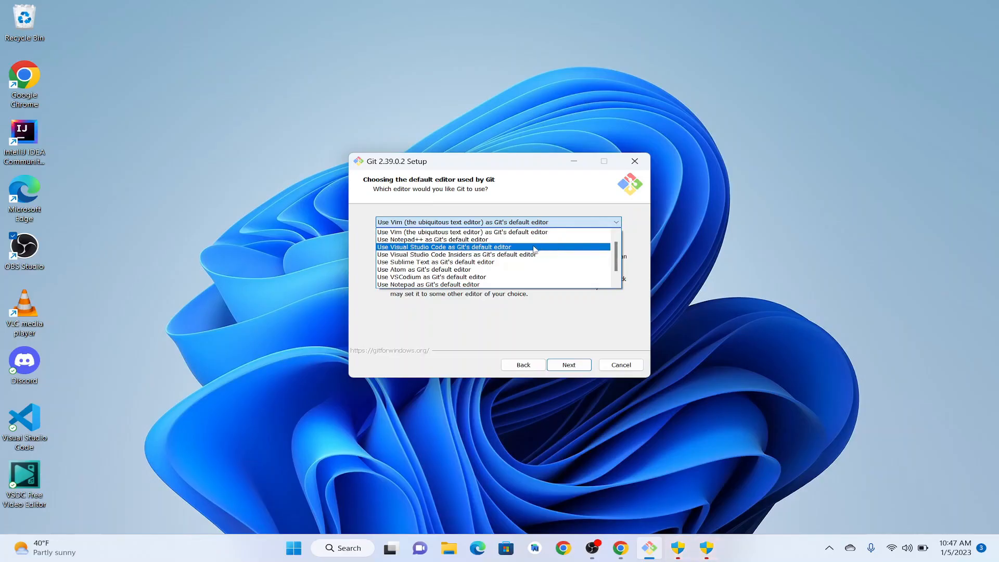
mouse_move(524, 250)
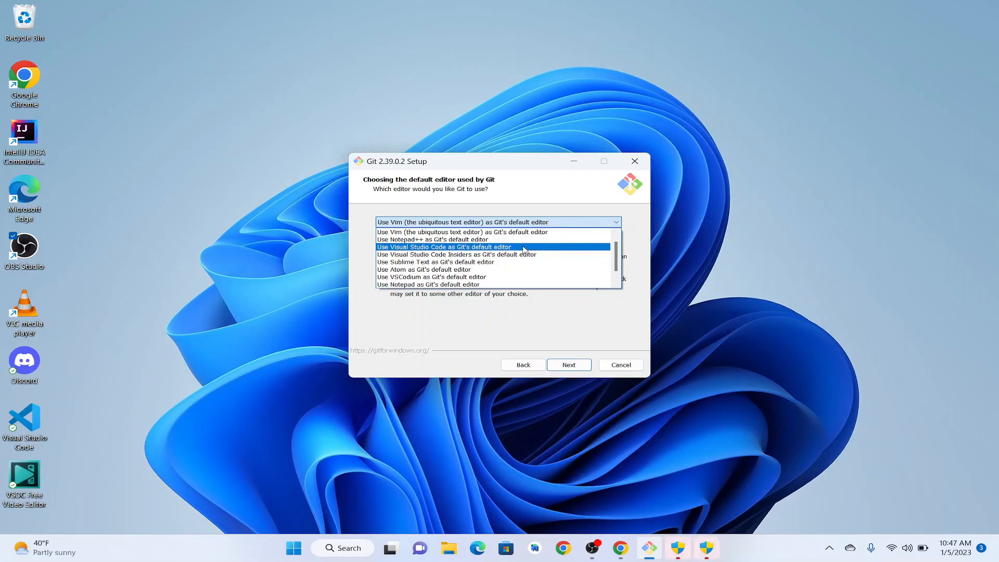
- Select 'Use Visual Studio Code as Git's default editor' and continue
click(444, 247)
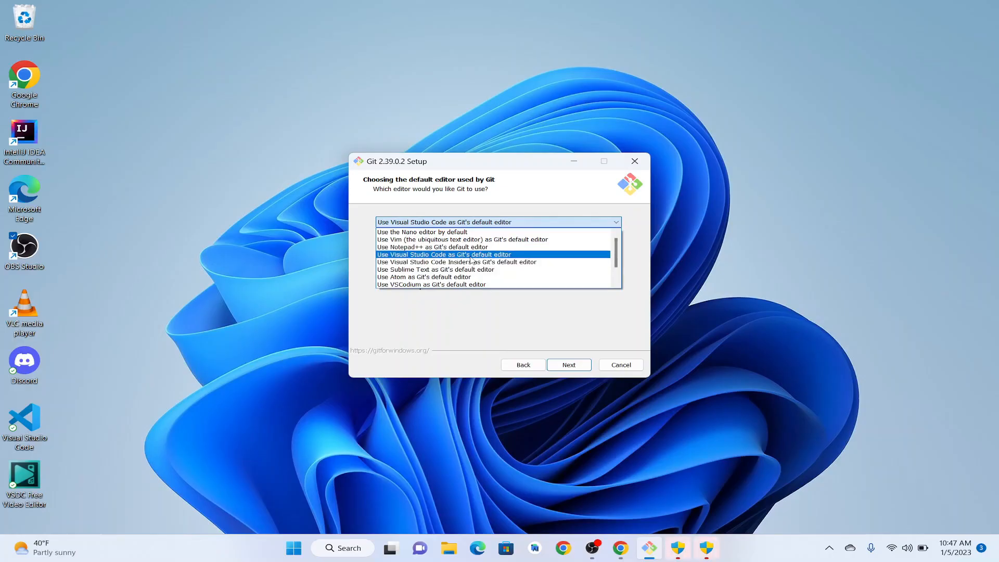
click(568, 364)
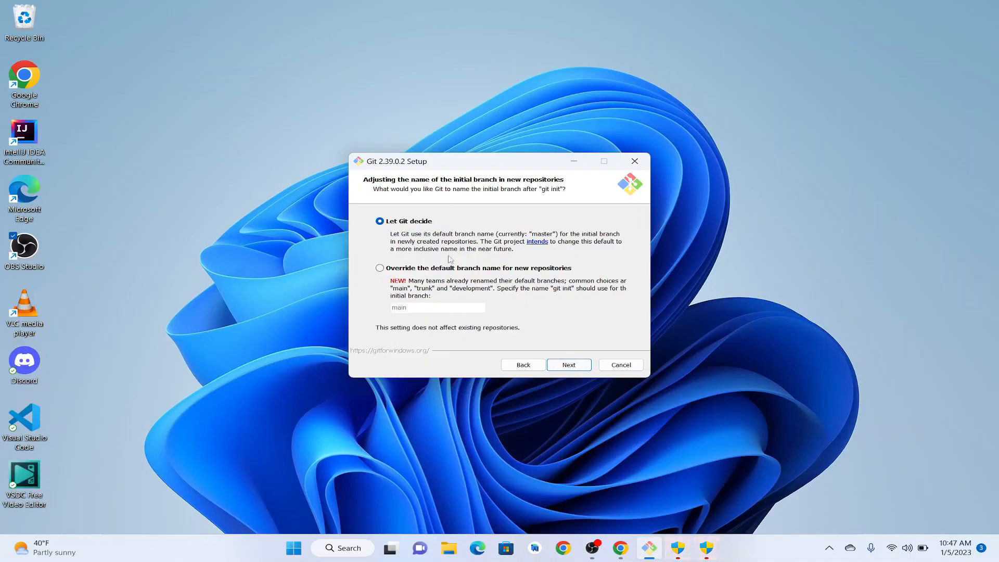
mouse_move(477, 227)
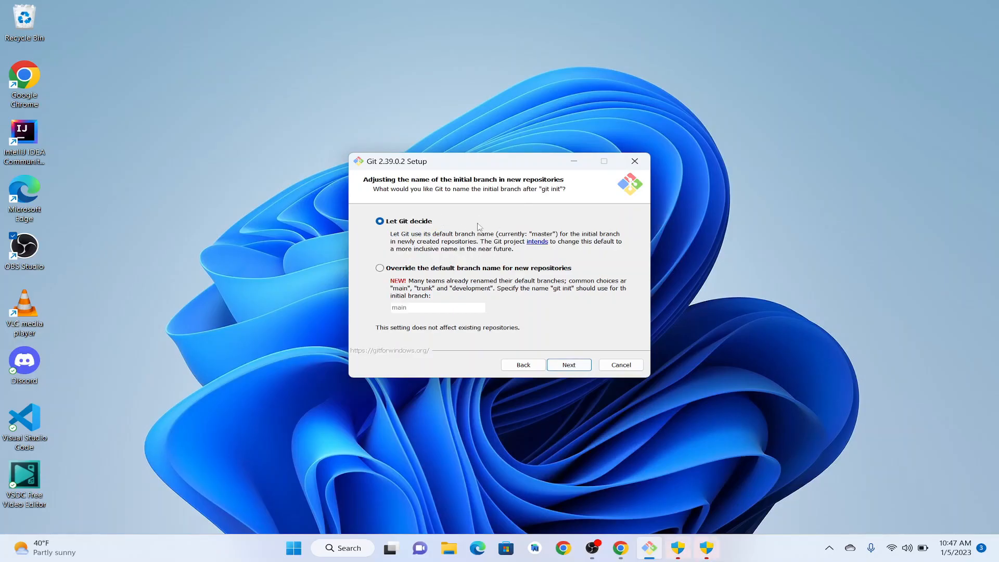
mouse_move(510, 304)
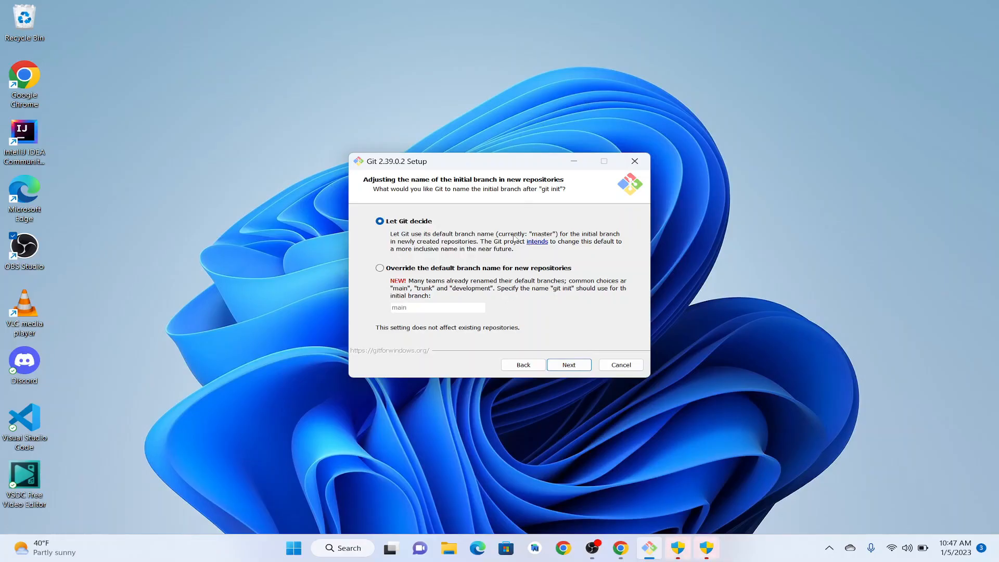
mouse_move(381, 269)
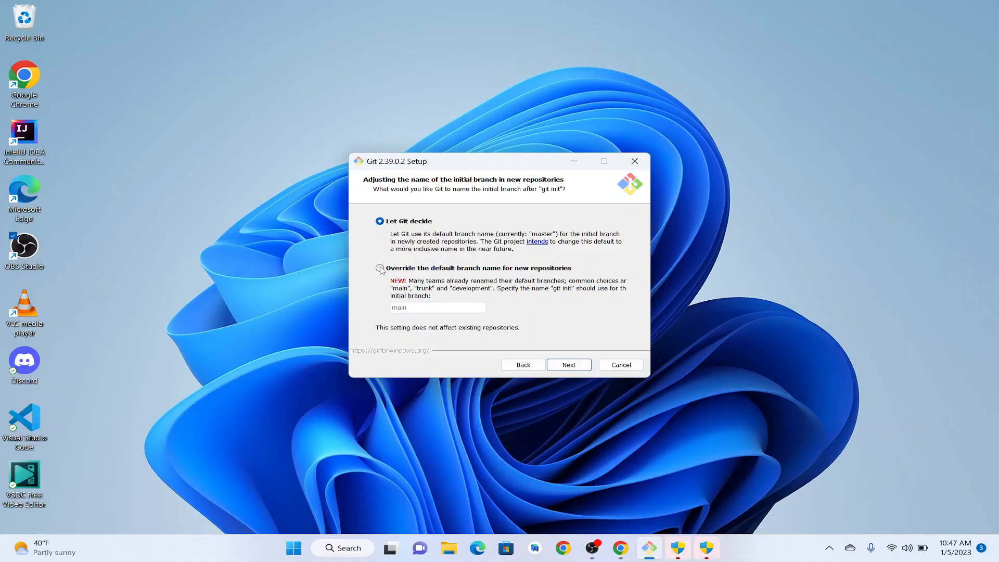
- Briefly choose overriding the branch name, then revert to letting Git decide
click(379, 268)
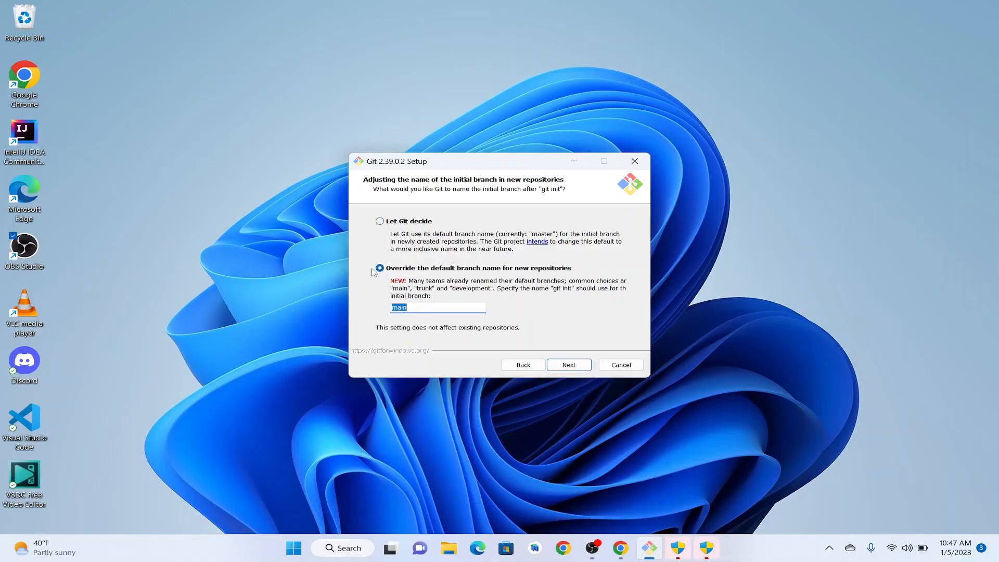
click(380, 221)
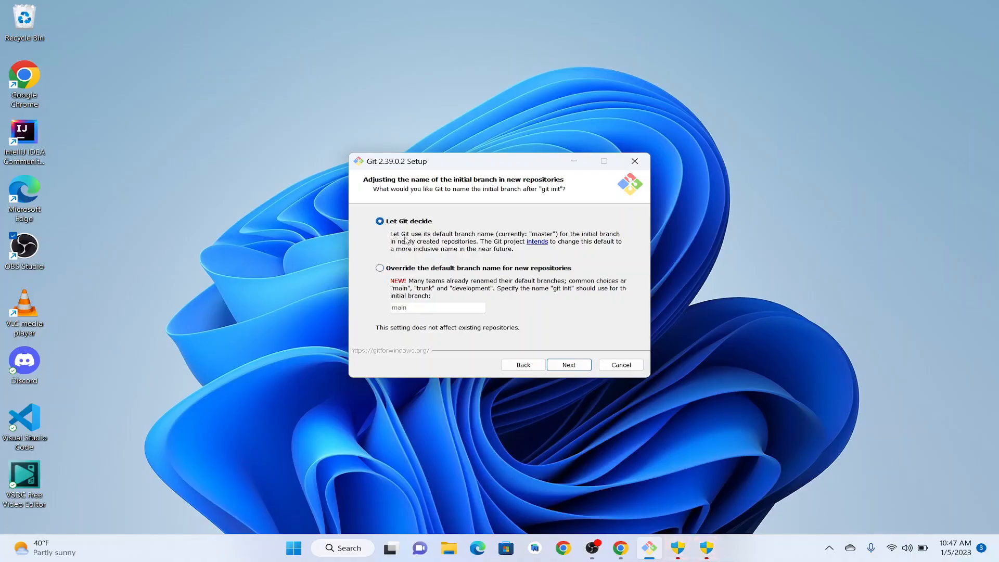
- Keep default PATH, bundled OpenSSH, git pull behaviour and extra options, and install Git
click(568, 365)
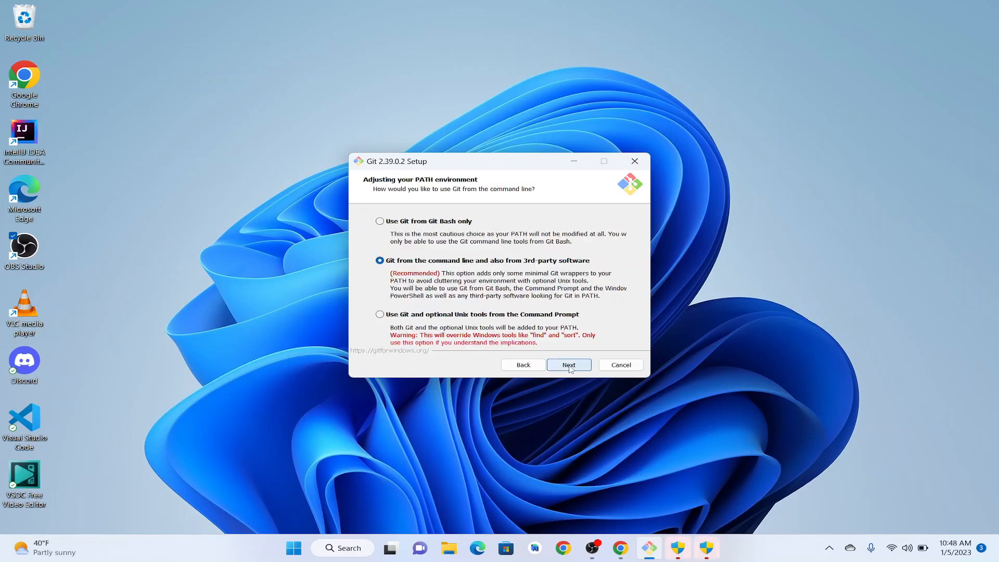
click(568, 364)
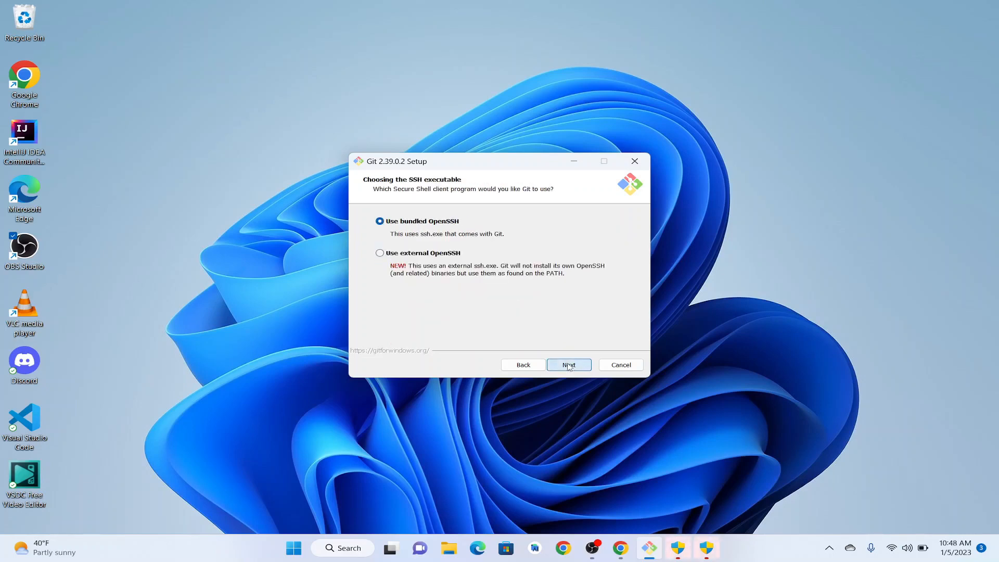
click(567, 364)
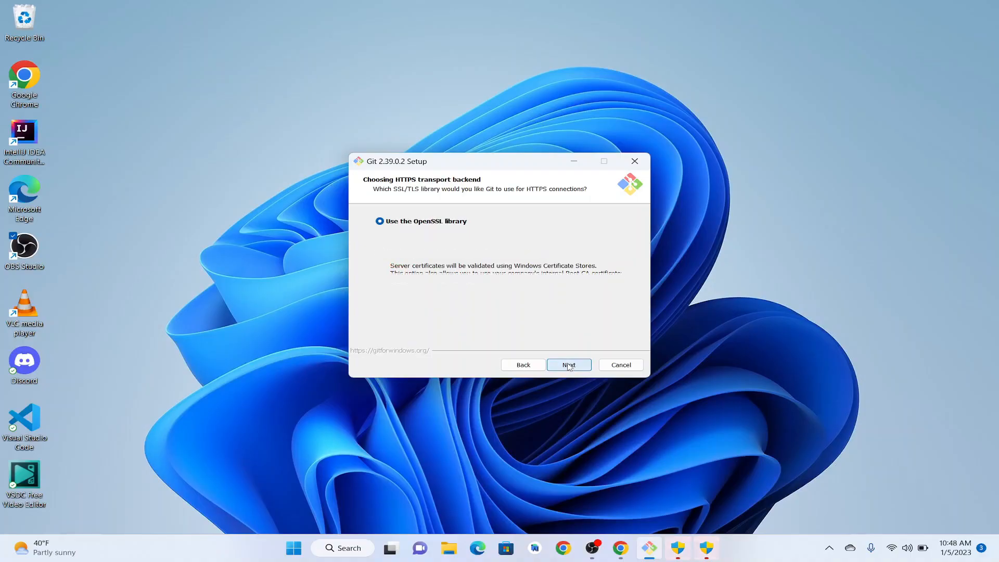
click(567, 364)
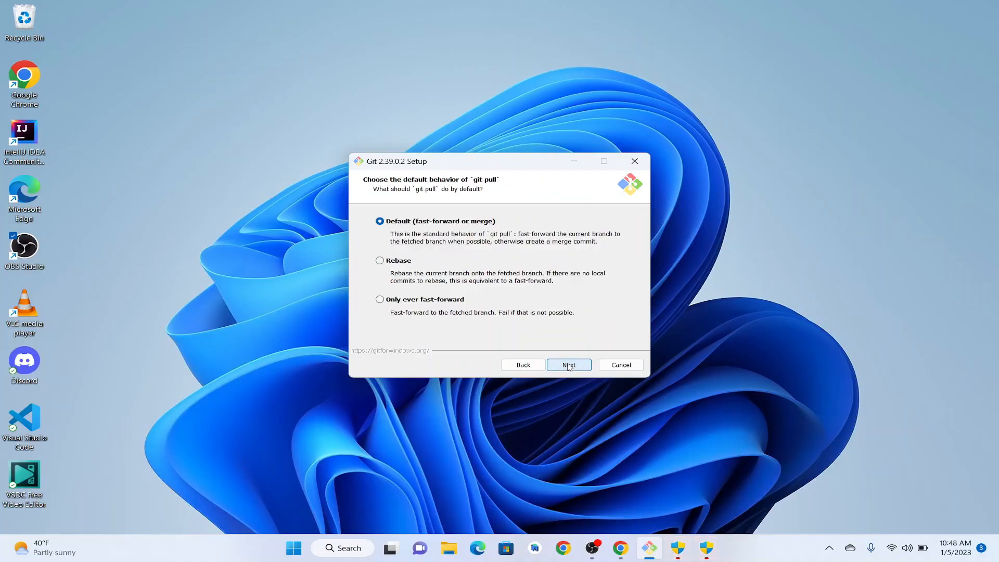
click(568, 364)
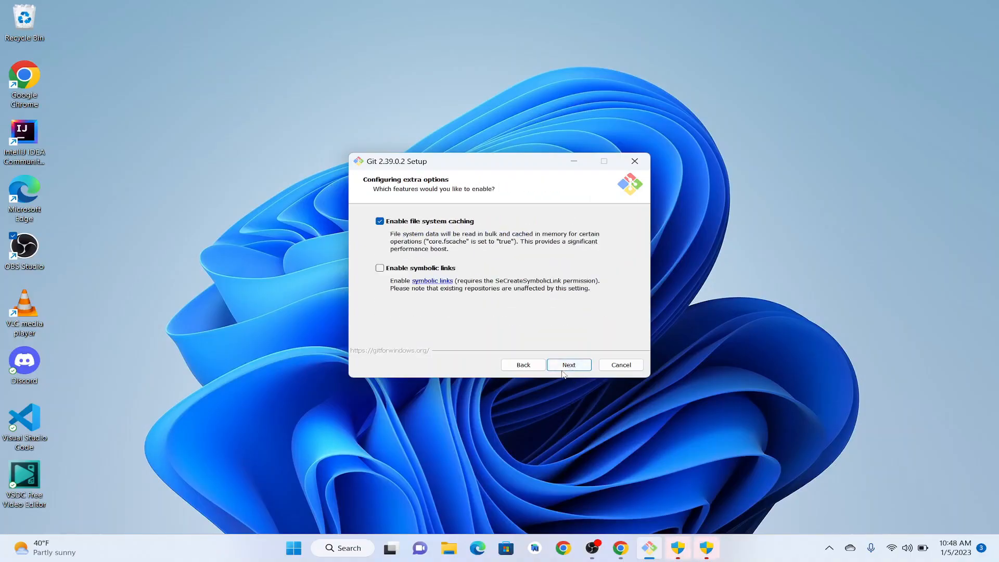
click(568, 364)
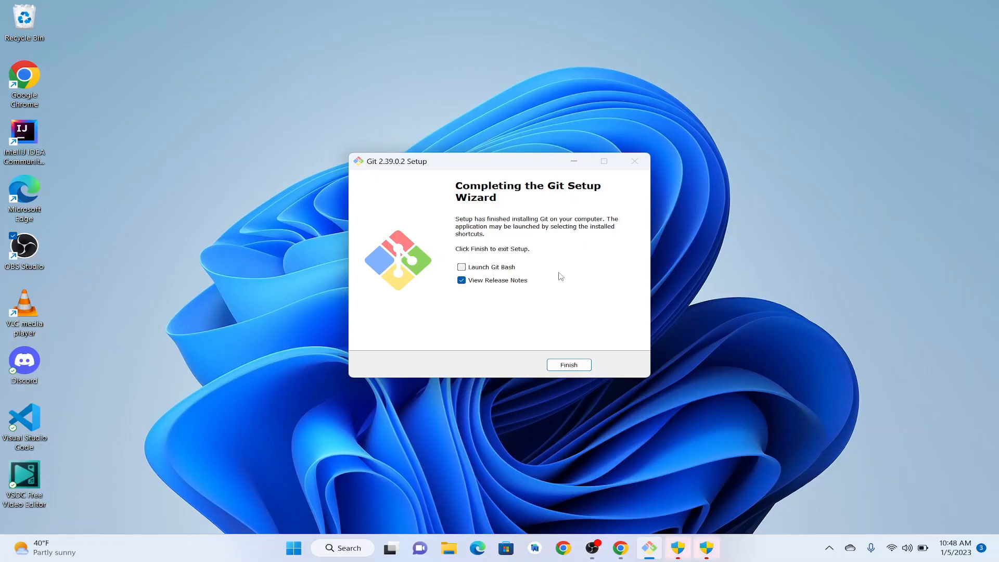
mouse_move(461, 268)
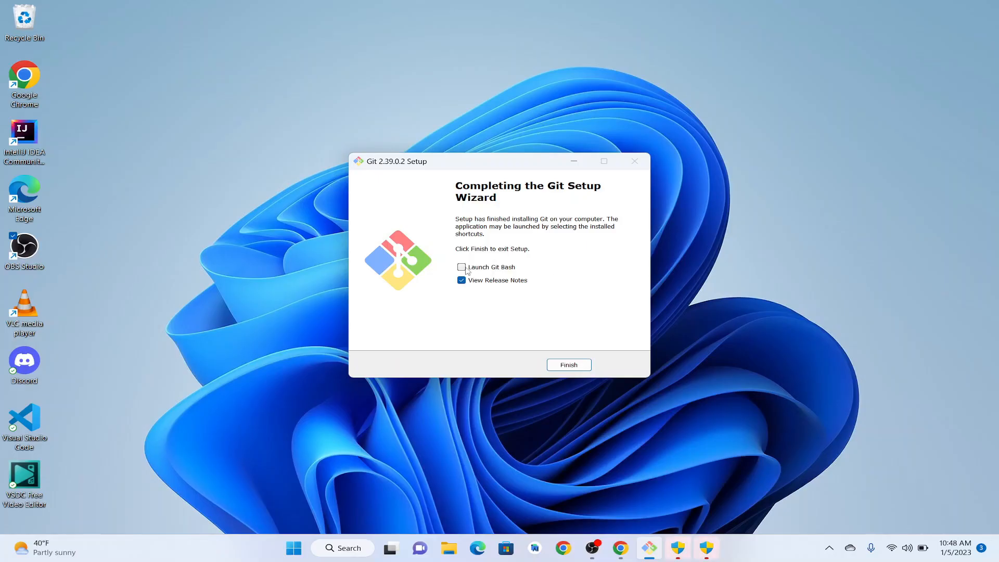
- Finish setup with Launch Git Bash ticked and View Release Notes left checked
click(461, 268)
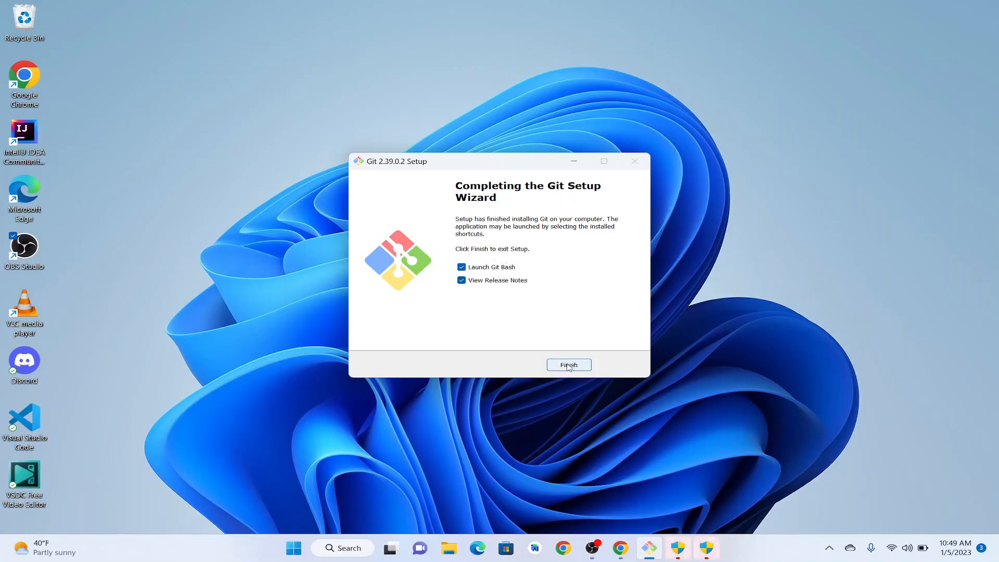
click(568, 364)
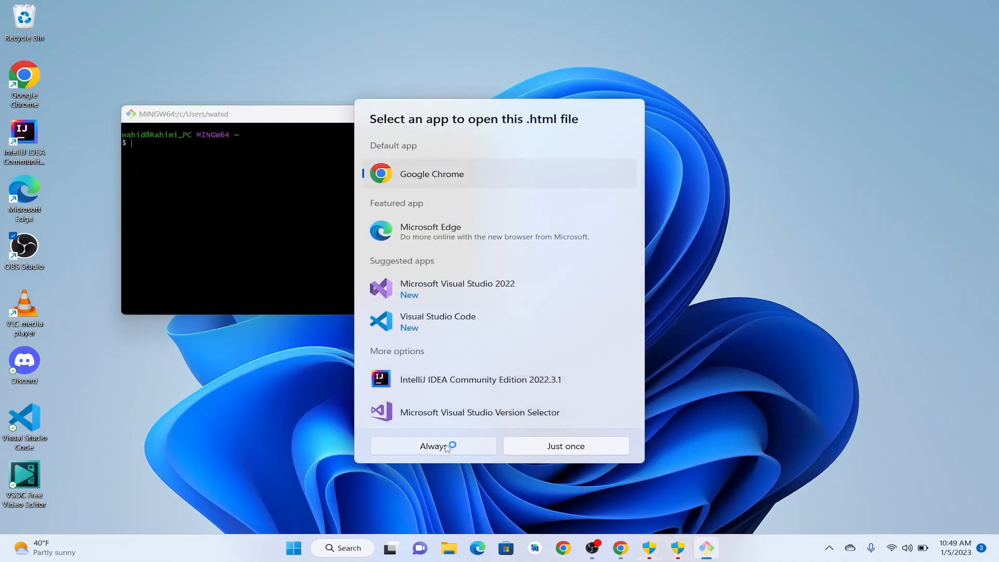
mouse_move(563, 424)
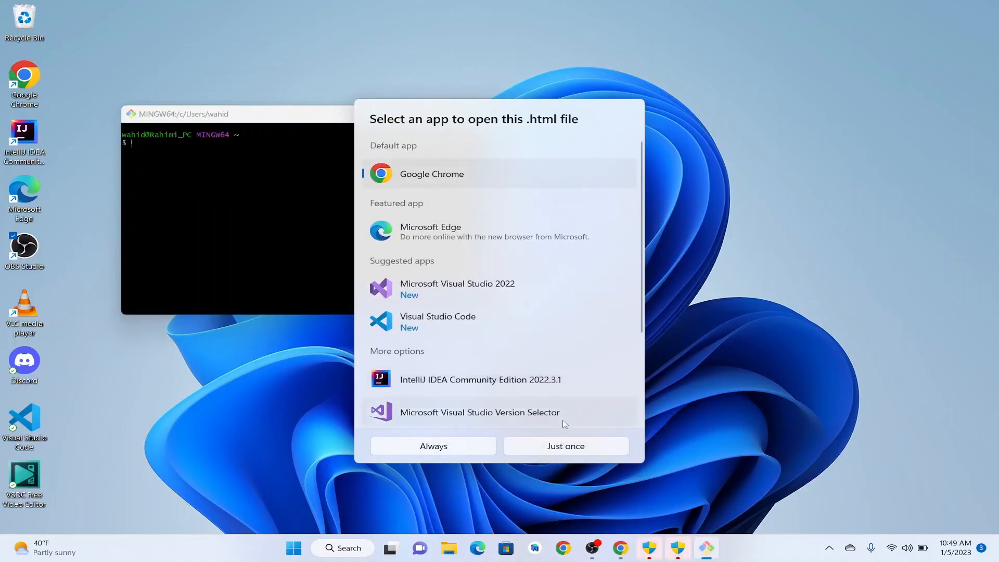
- Open the Git for Windows release notes in Google Chrome and minimize the browser
click(564, 445)
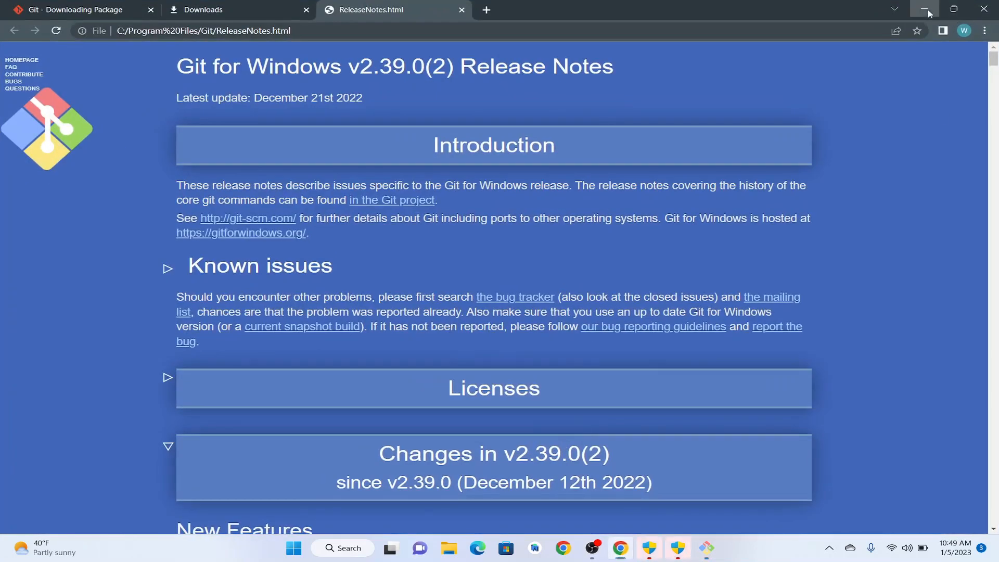
click(925, 9)
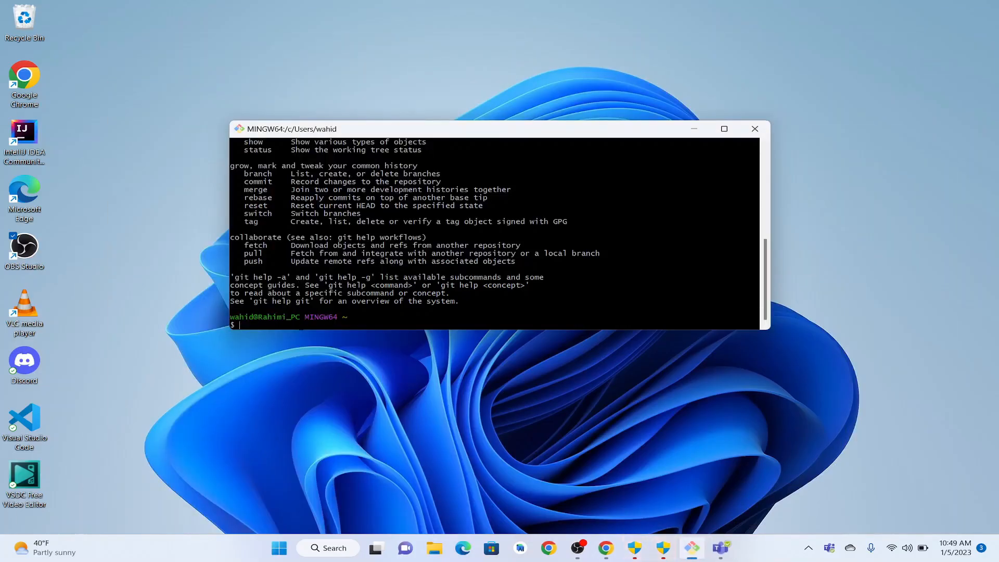
- Run git --version in Git Bash, which reports git version 2.39.0.windows.2
text(git --version)
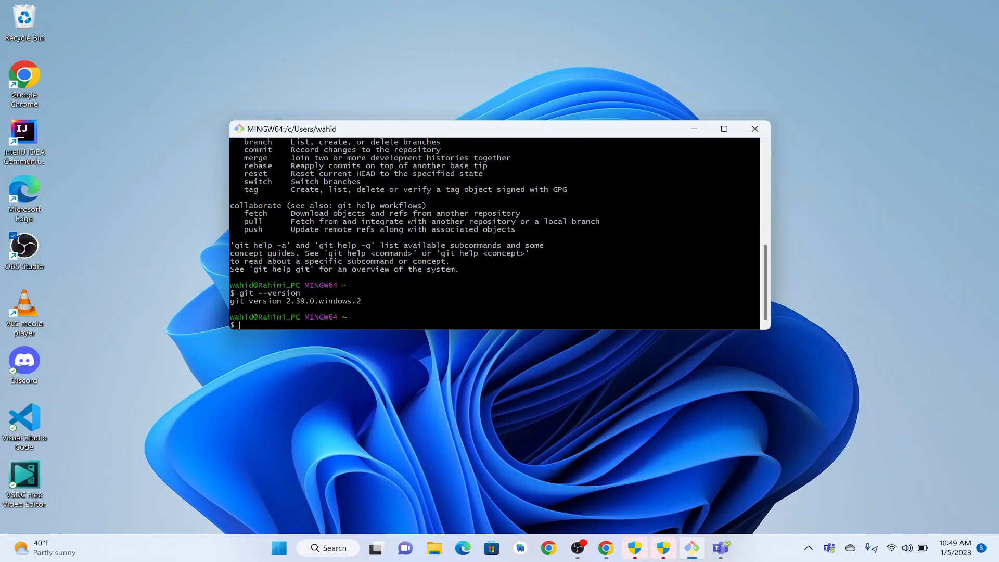
mouse_move(697, 474)
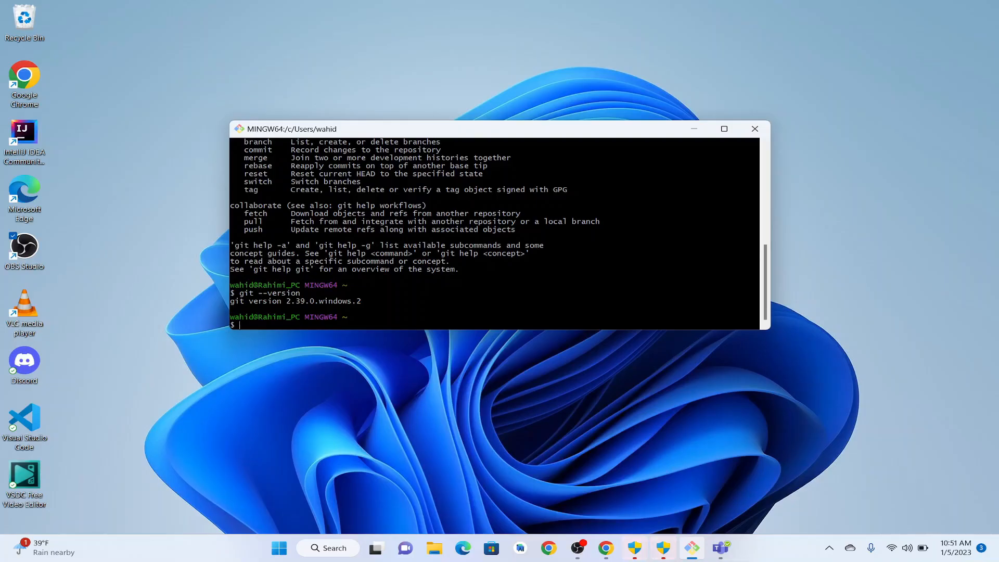
- Set the global Git user name with git config --global user.name
text(git)
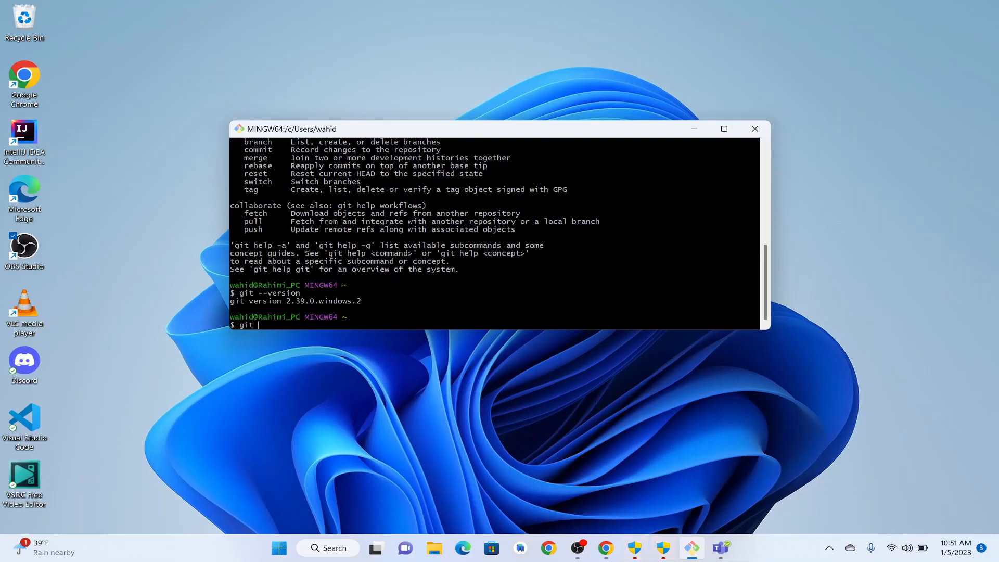
text(config)
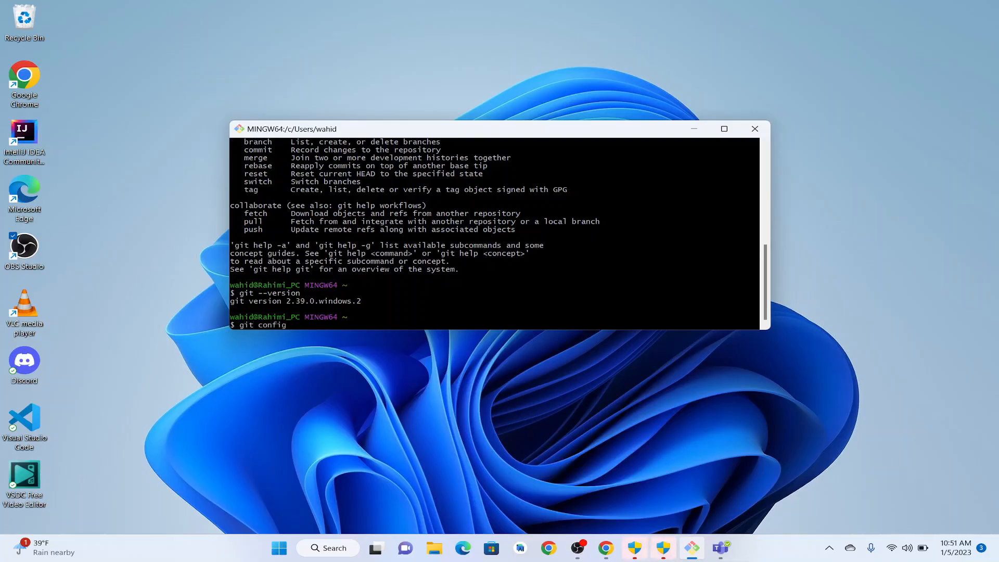
text(--g)
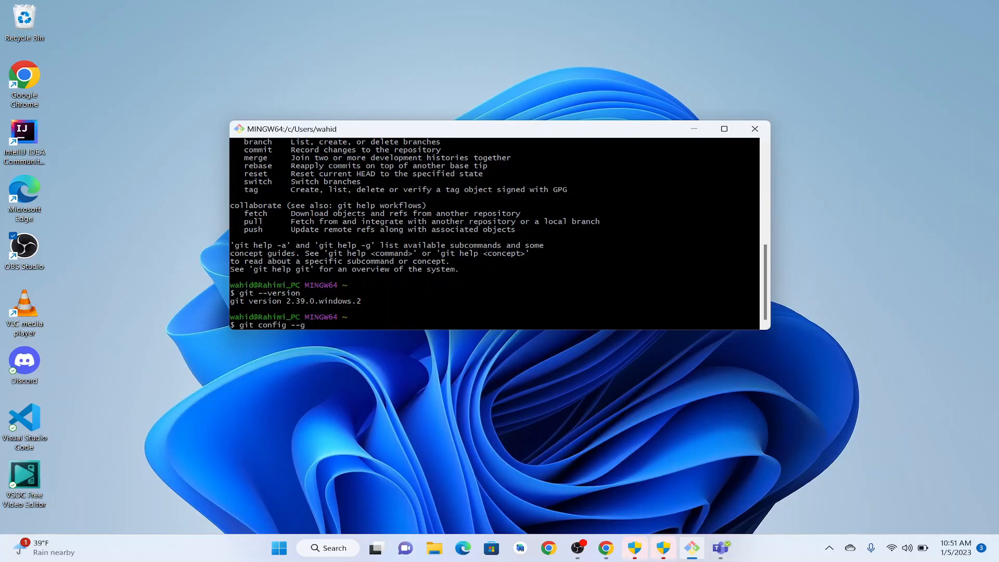
text(lobal)
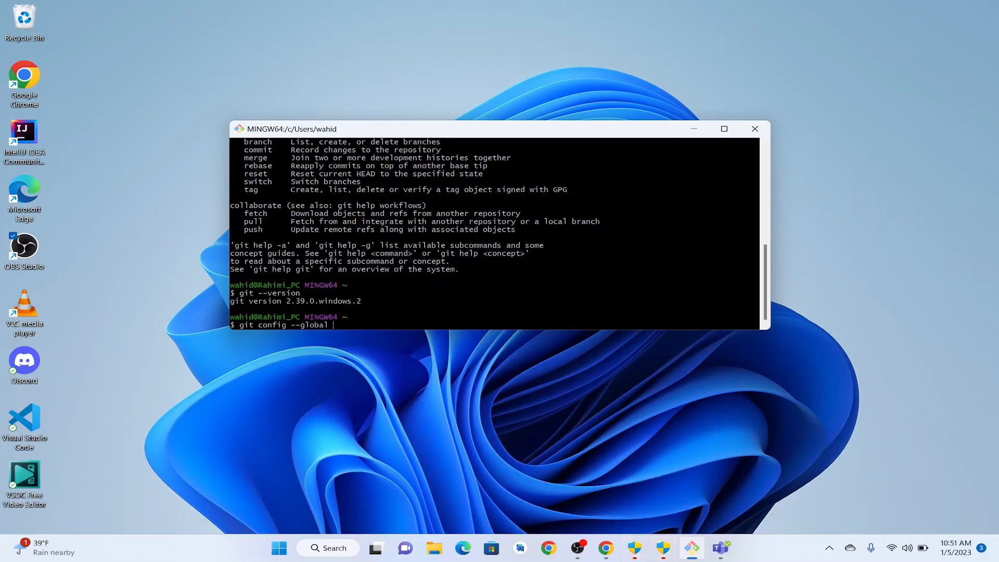
text(user)
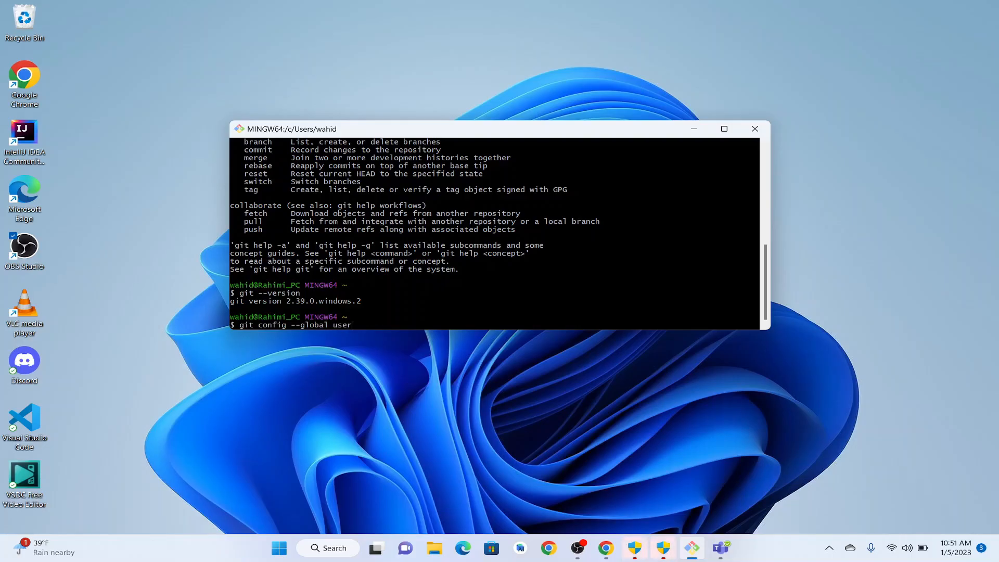
text(.name ")
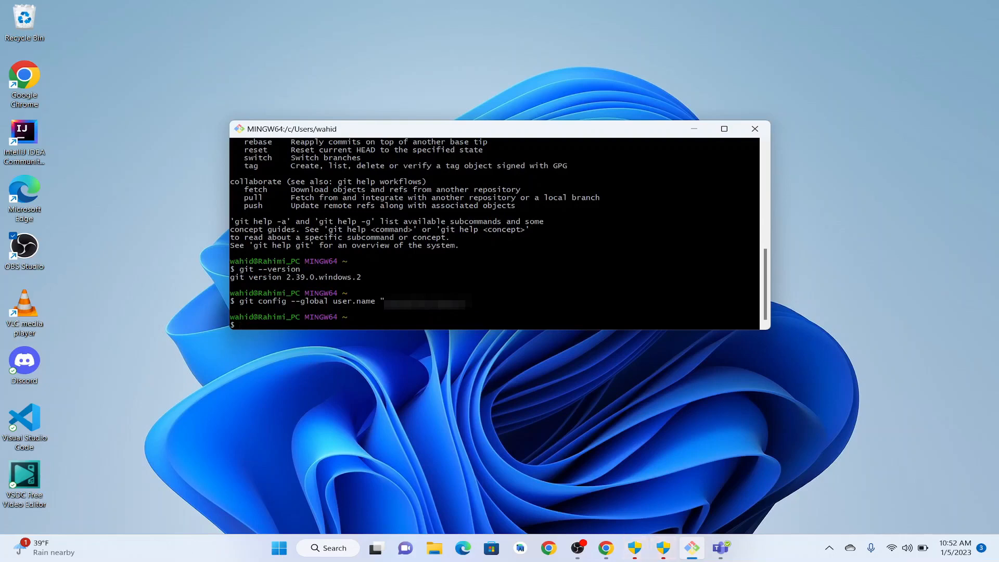
- Begin the next global setting, git config --global user.email
text(git)
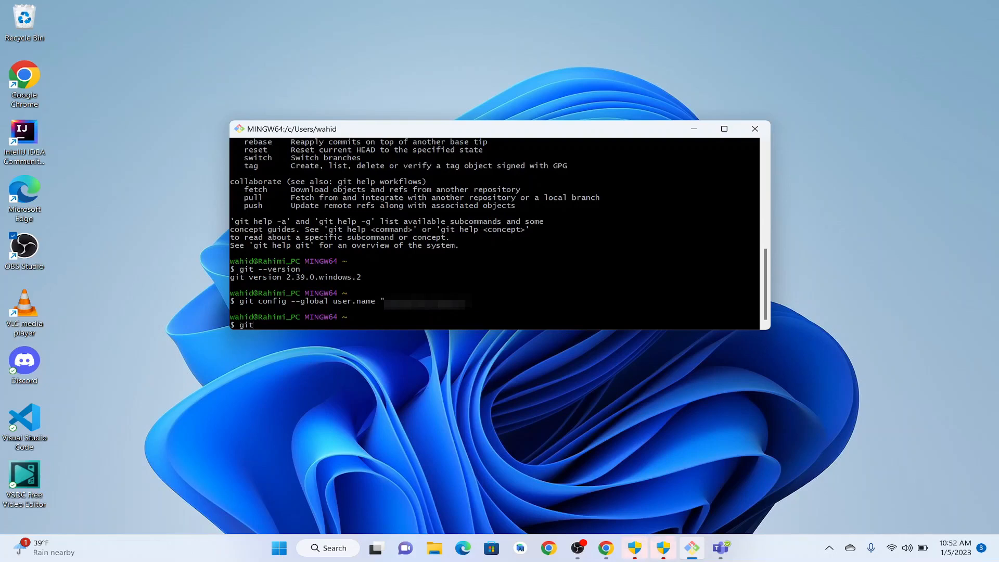
text(config -)
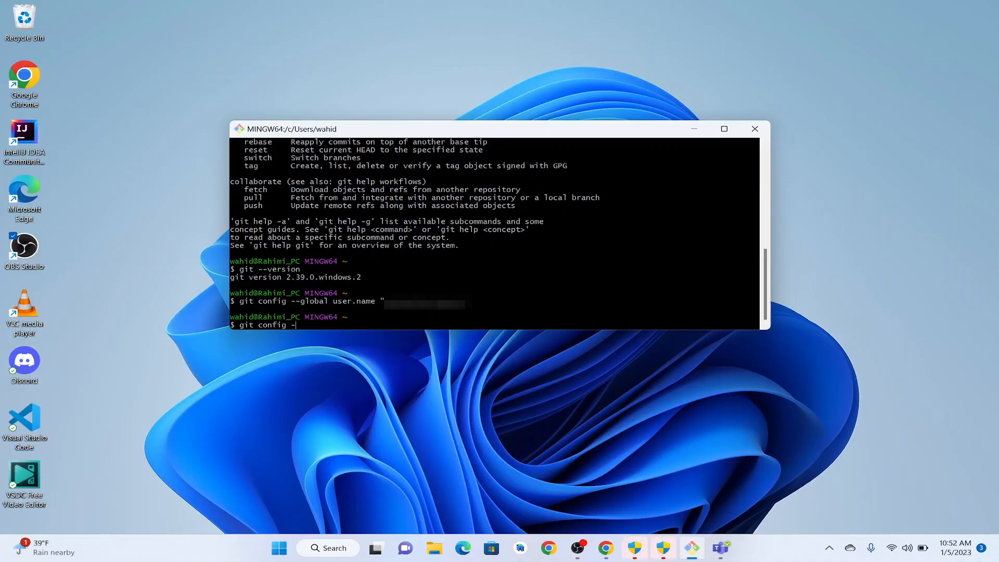
text(-global)
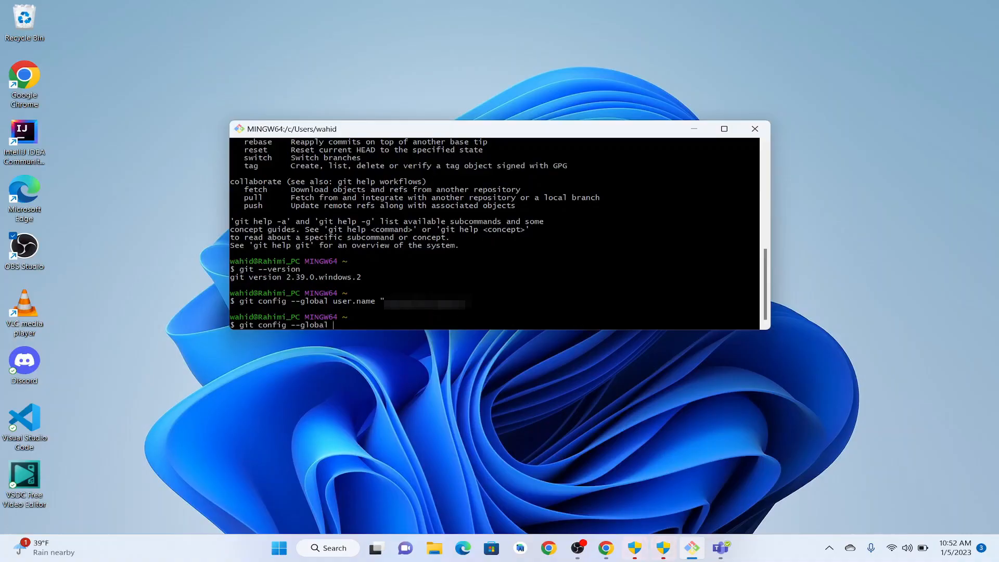
text(user)
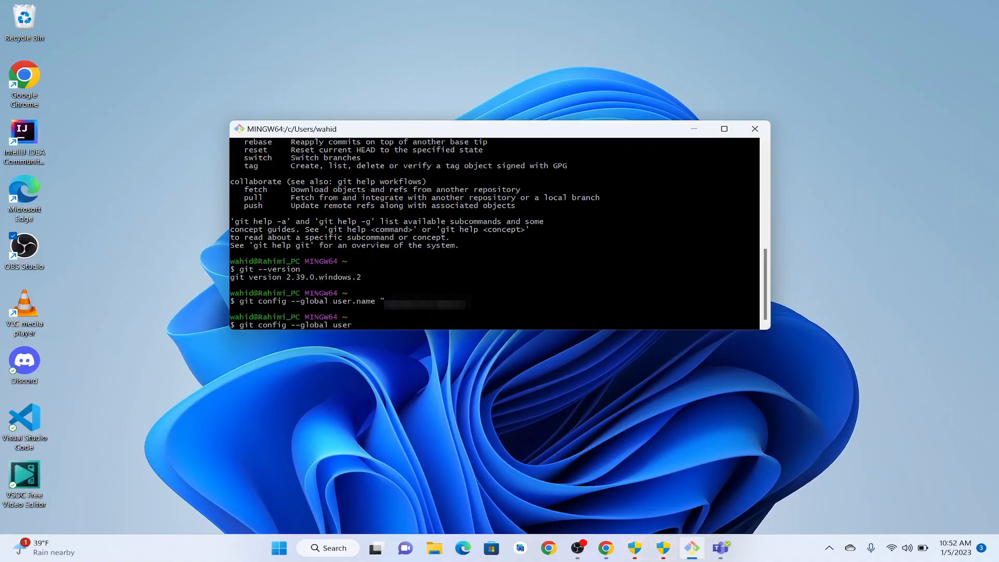